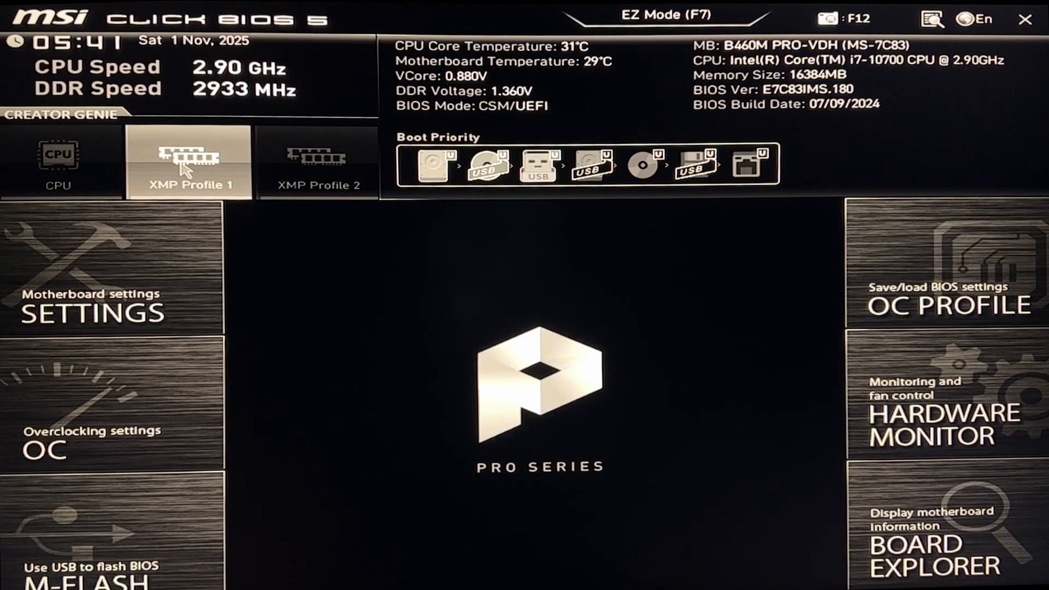
mouse_move(280, 252)
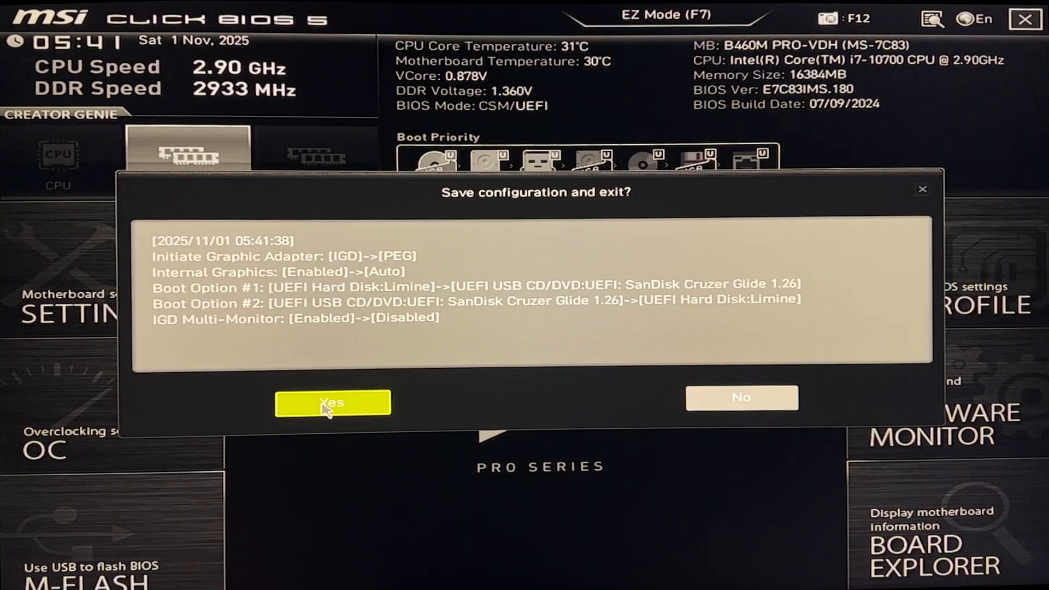
Confirm 'Save configuration and exit?' so the BIOS changes are written and the machine reboots.
left_click(332, 402)
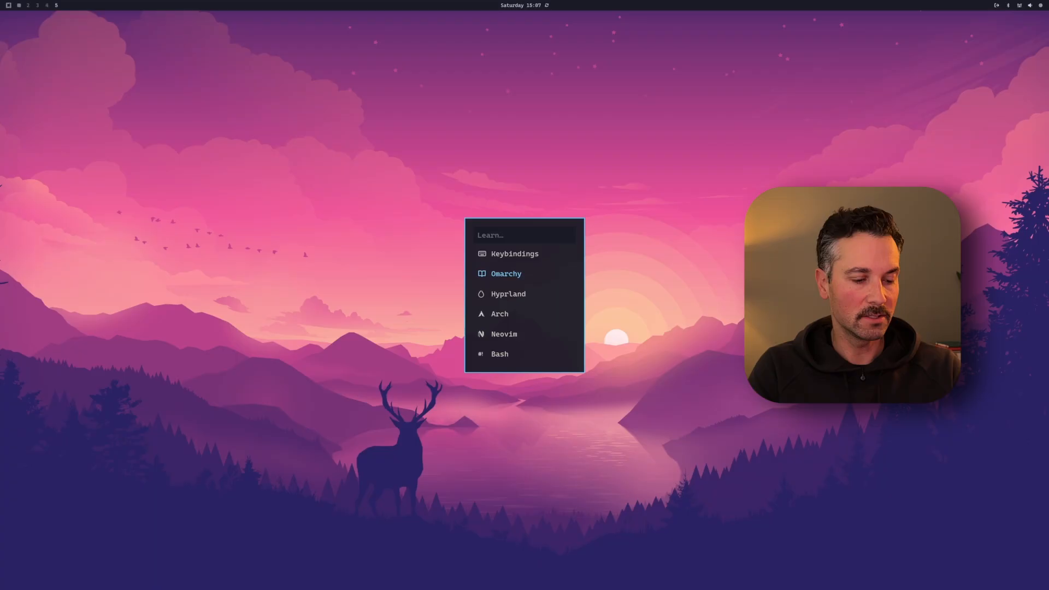
Return to the main Omarchy menu and open Setup > Monitors to edit the Hyprland monitor config.
key("Escape")
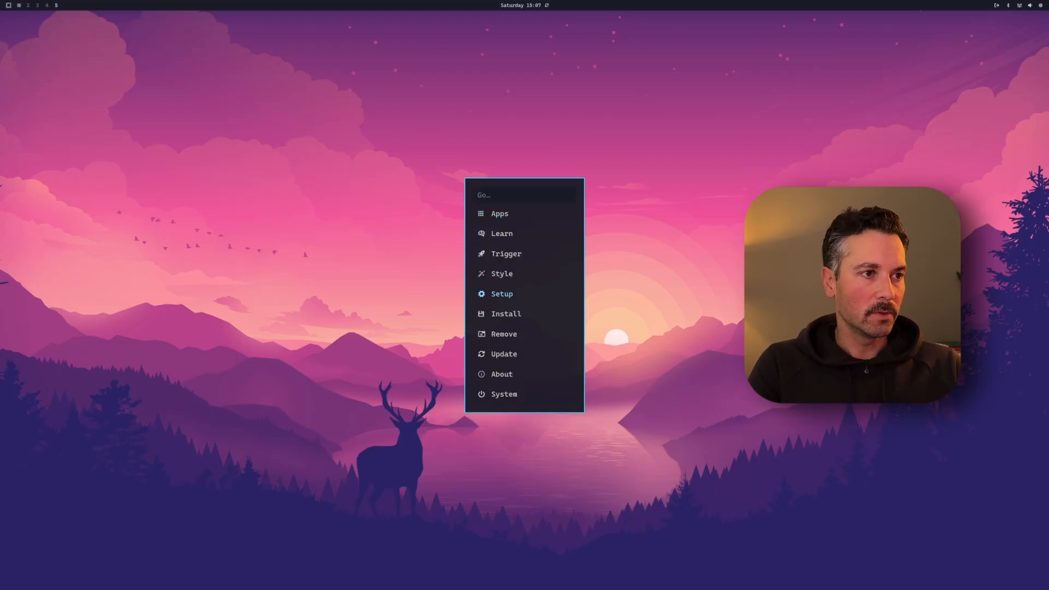
left_click(502, 294)
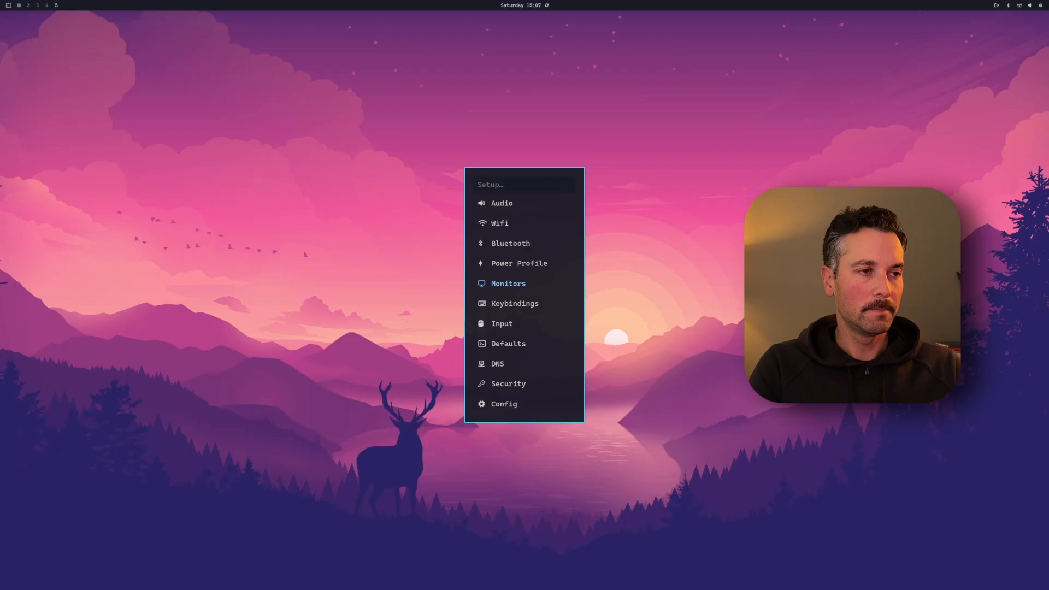
left_click(508, 283)
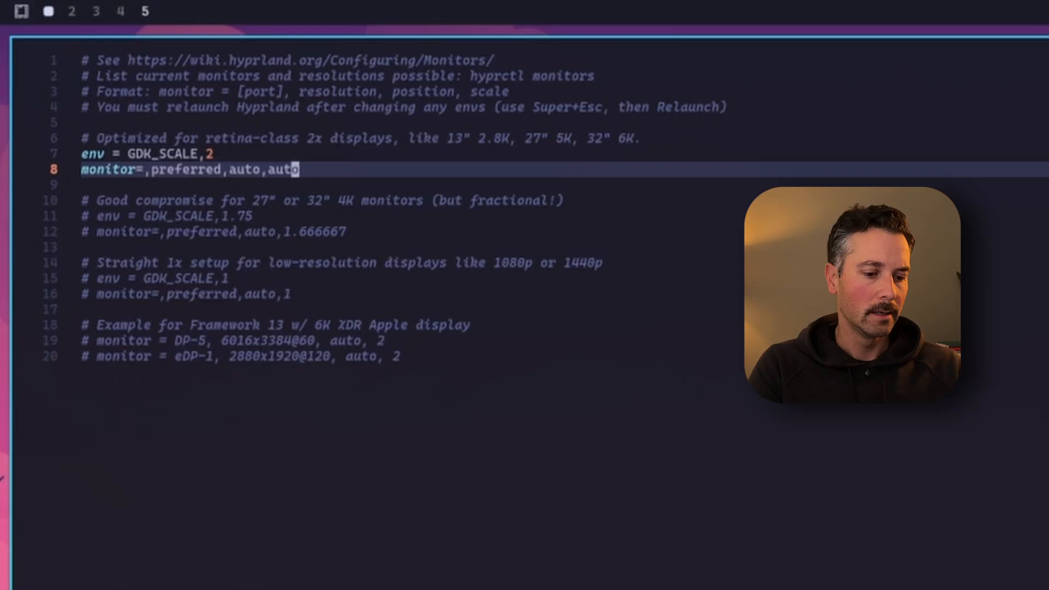
Replace the 'auto' scale on line 8 of the monitor config with 2.2.
key("BackSpace")
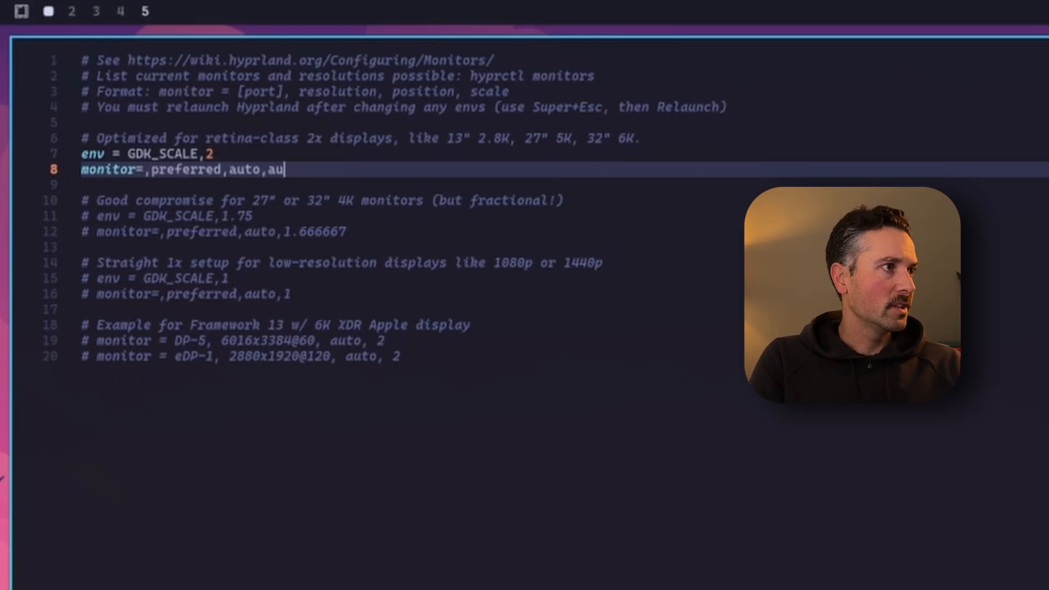
key("Backspace")
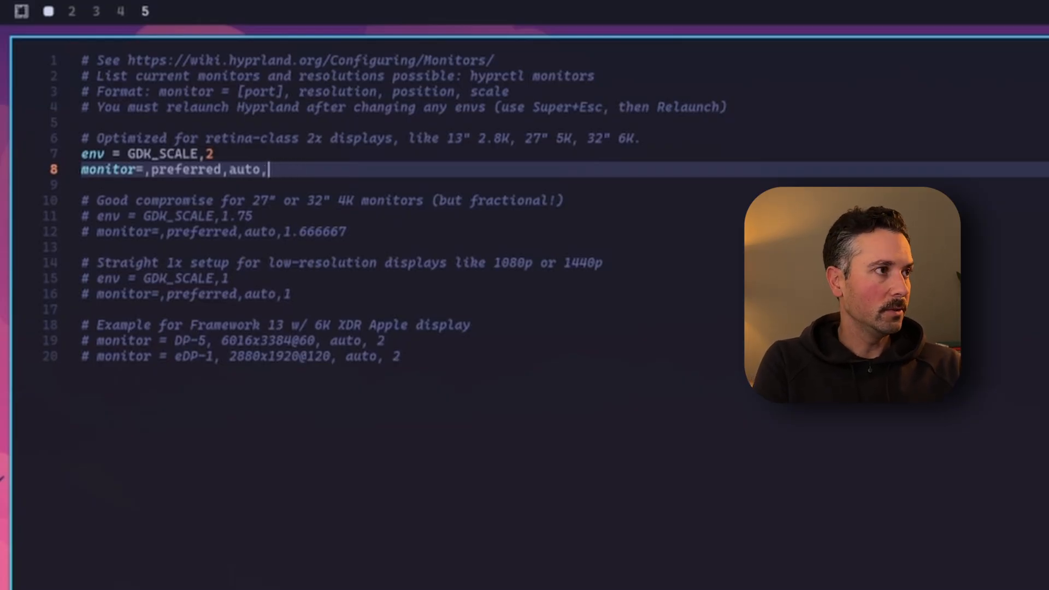
type("2.2")
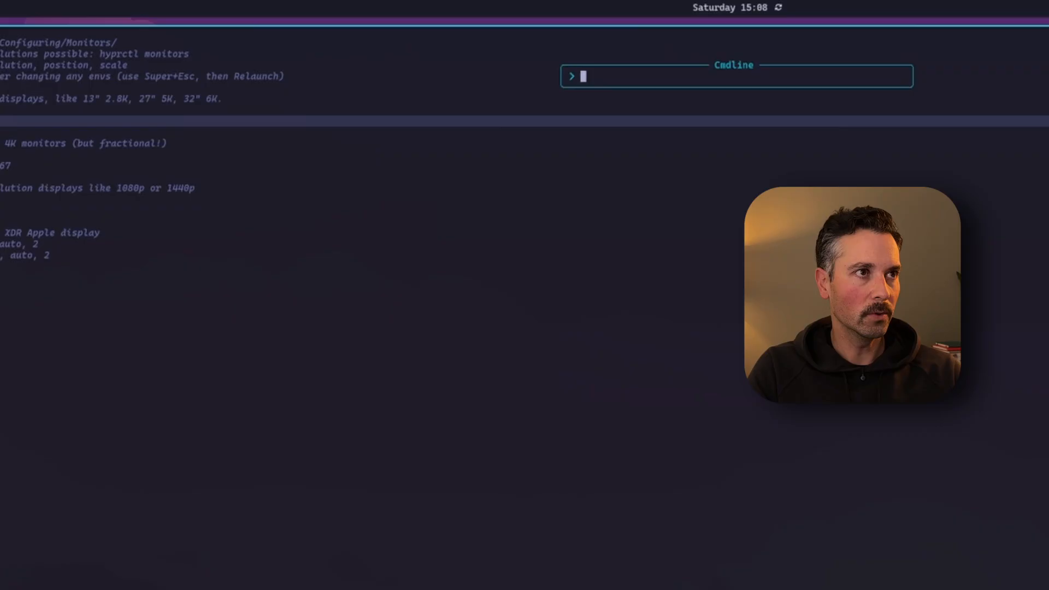
Write and quit the monitor config with :wq, returning to the Omarchy main menu.
type("wq")
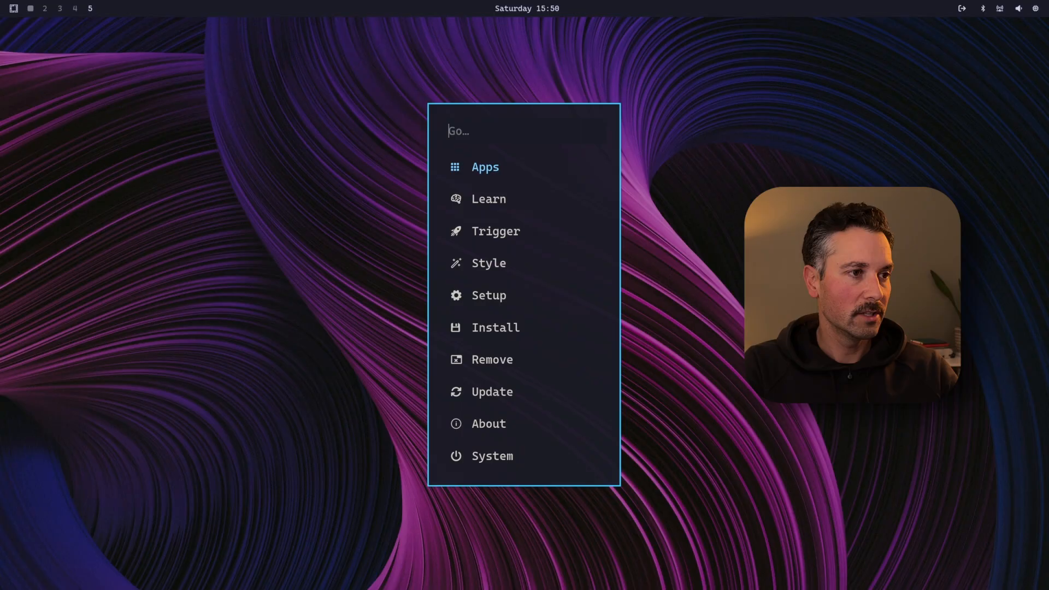
Filter the menu to Install, then to AI, listing the installable AI tools.
type("ins")
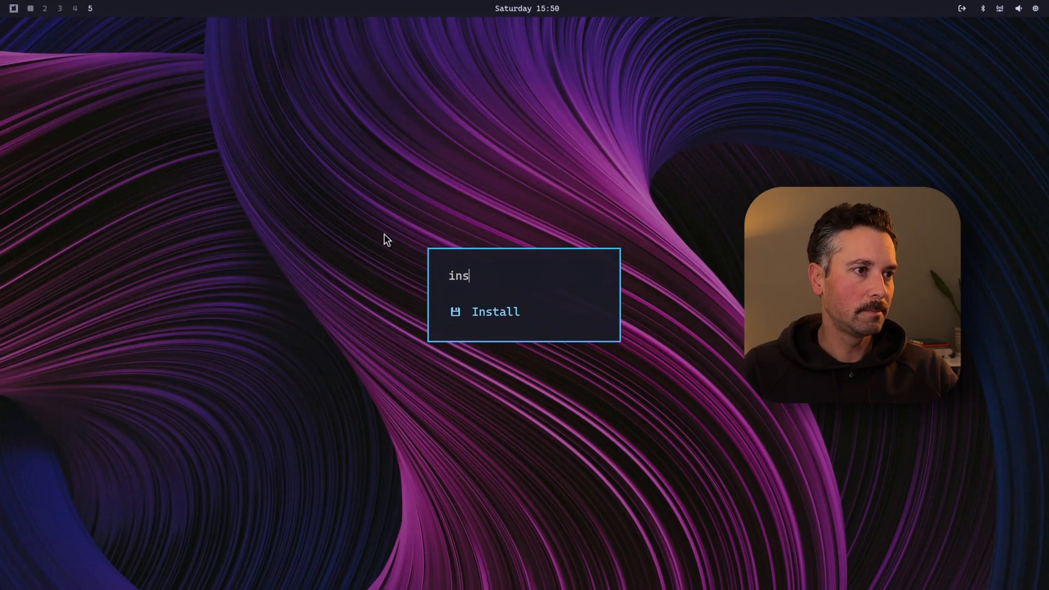
left_click(495, 311)
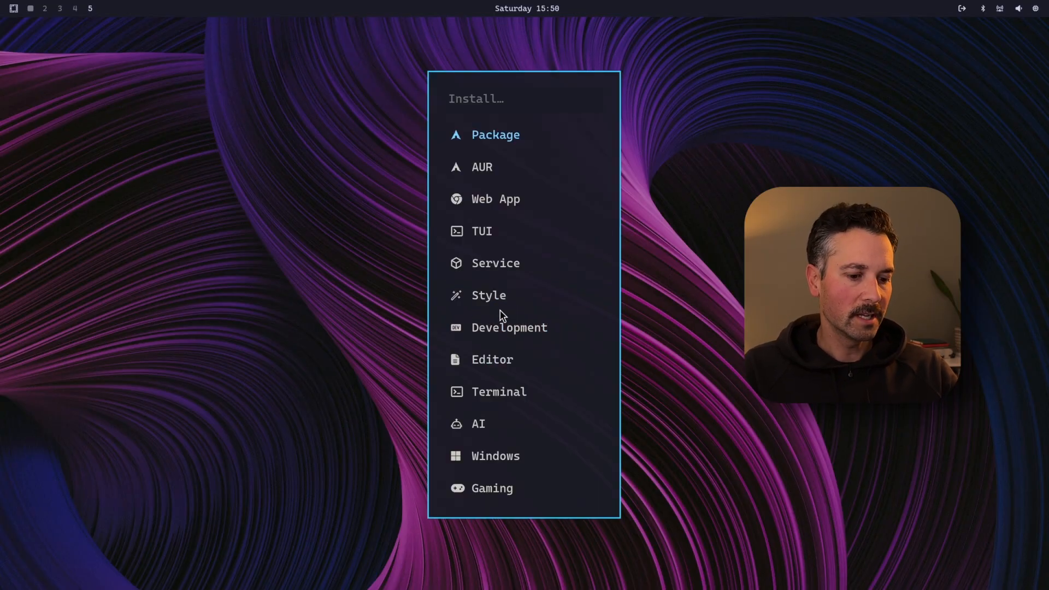
type("ai")
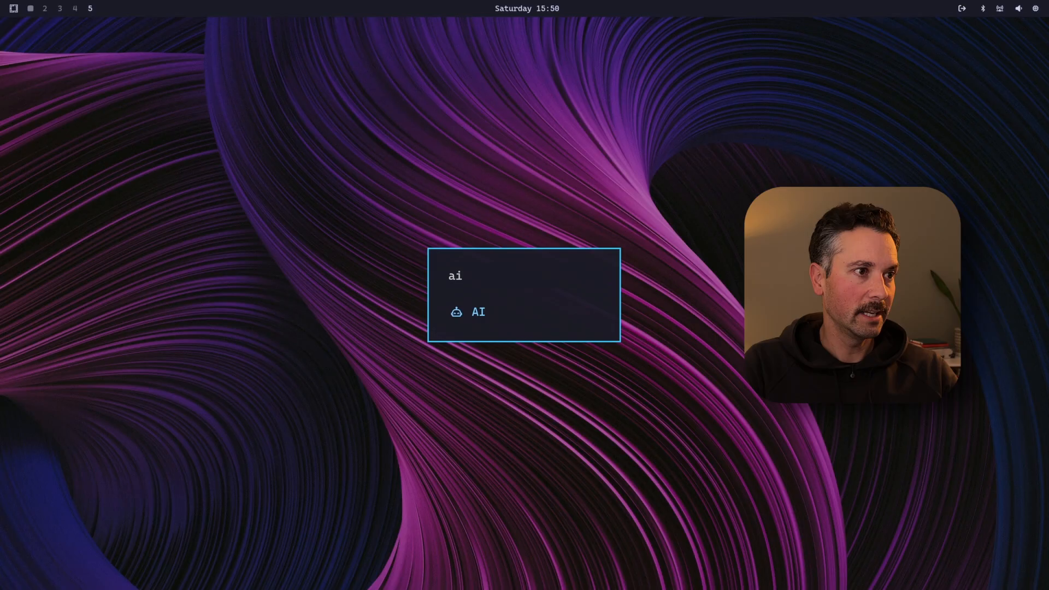
left_click(479, 311)
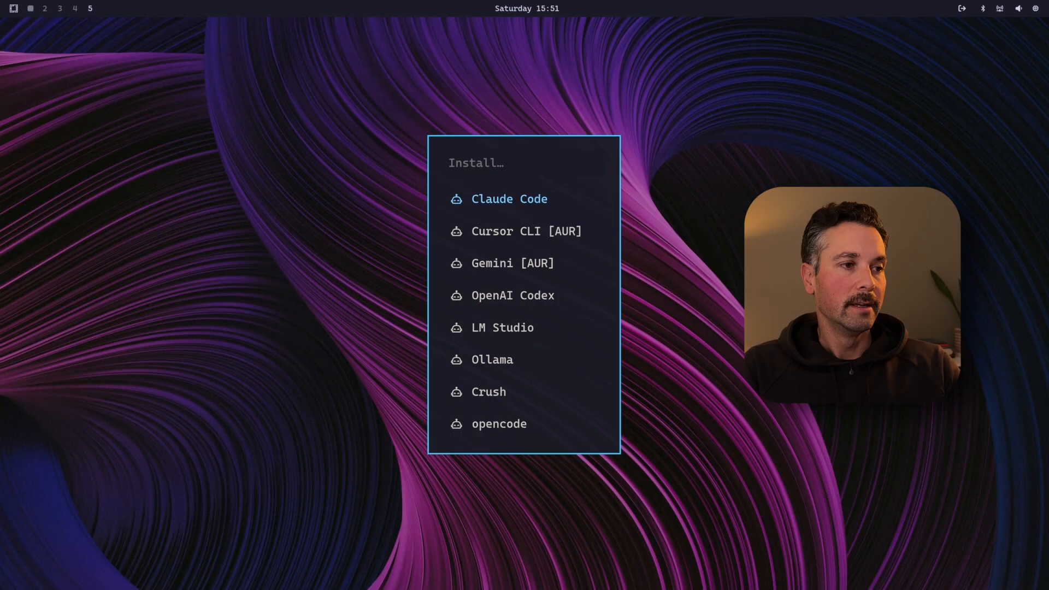
left_click(491, 360)
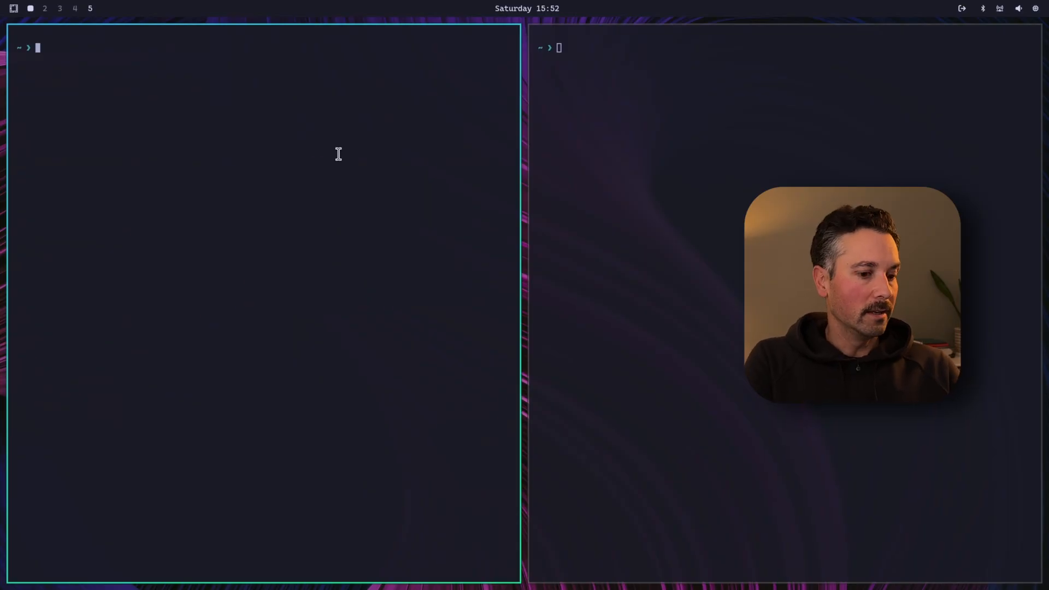
Run 'export OLLAMA_HOST=0.0.0.0' in the left terminal.
type("export")
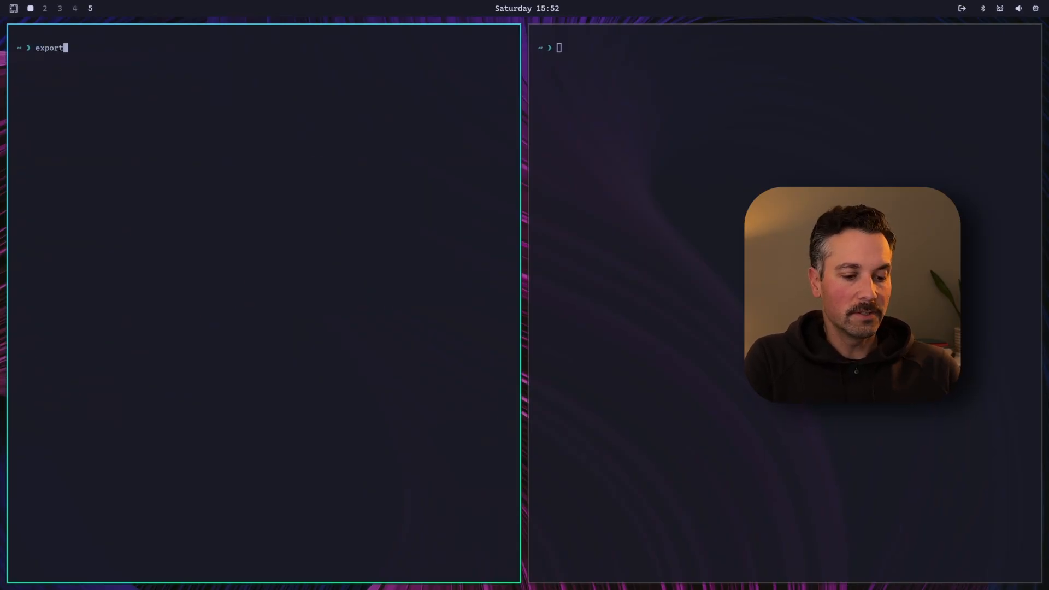
type("0")
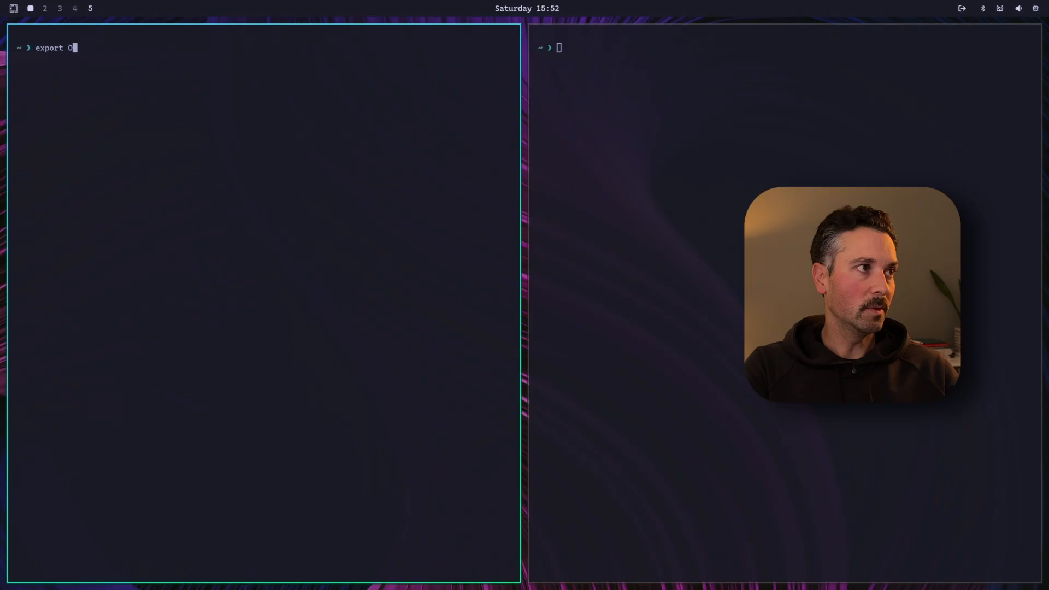
type("LLAMA_HOST")
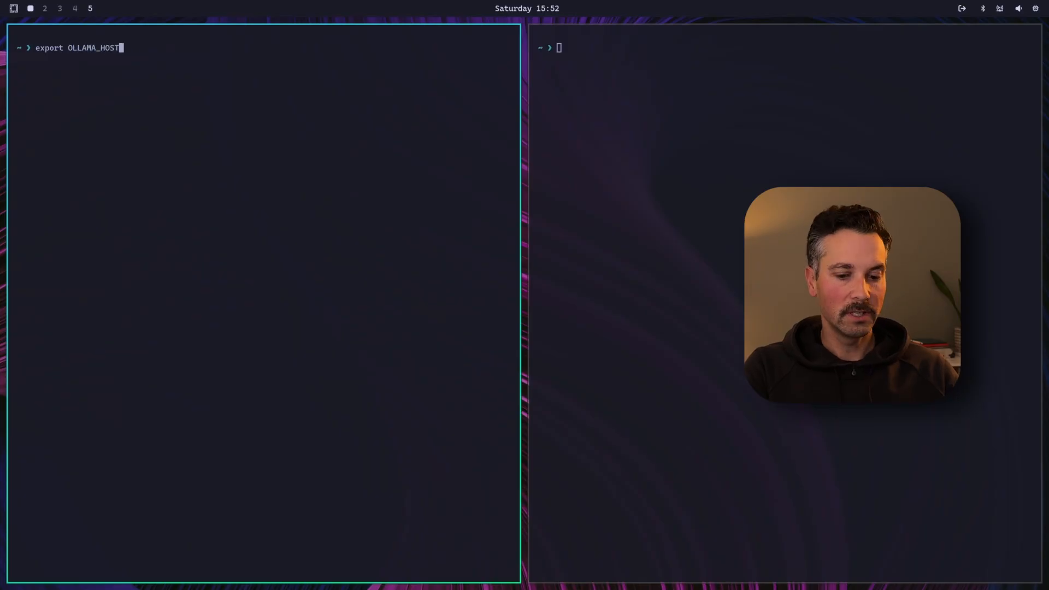
type("=0.0.0.0")
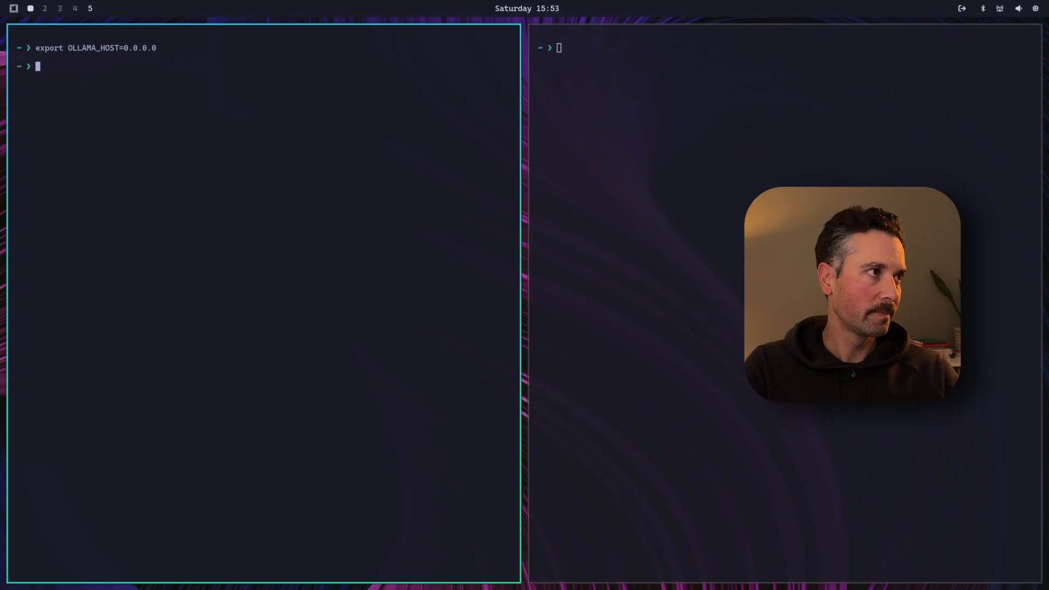
Run 'ollama serve' so the server starts with the RTX 3060 detected.
type("ollama")
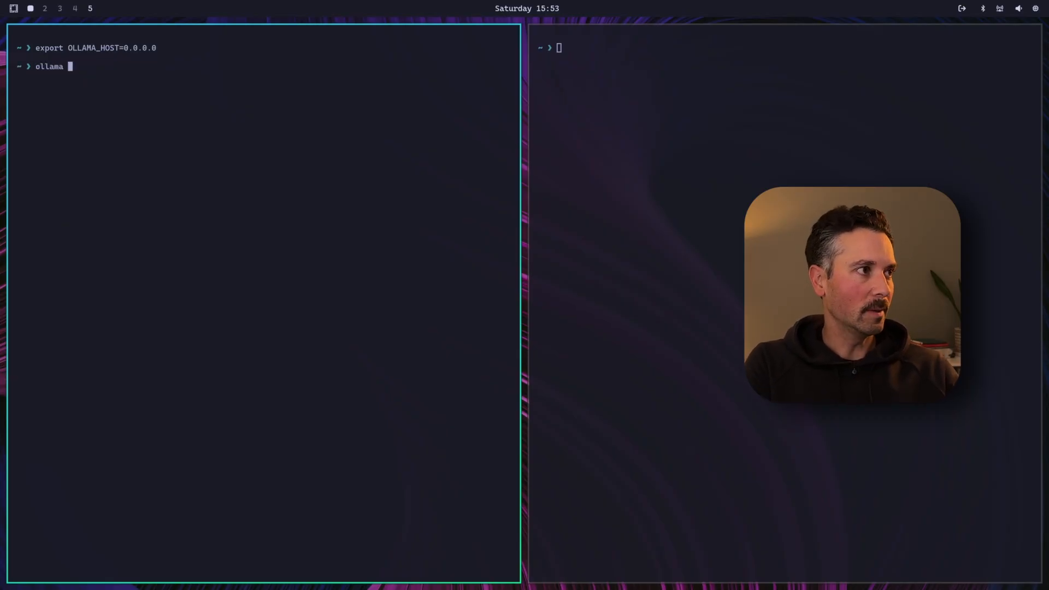
type("serve")
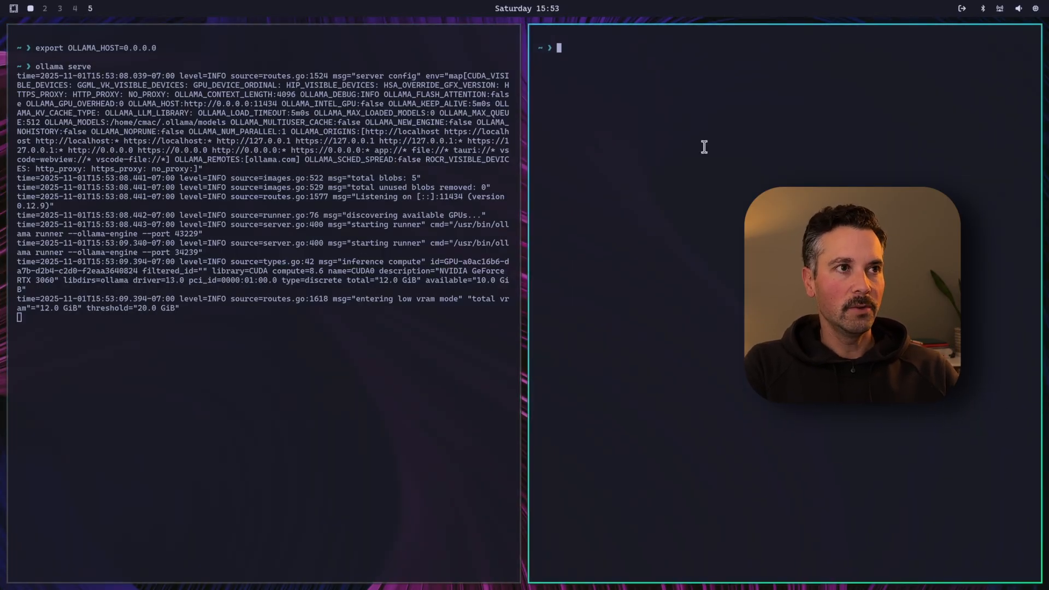
Leave 'ollama pull ' typed but not submitted in the right terminal.
type("ollama pu")
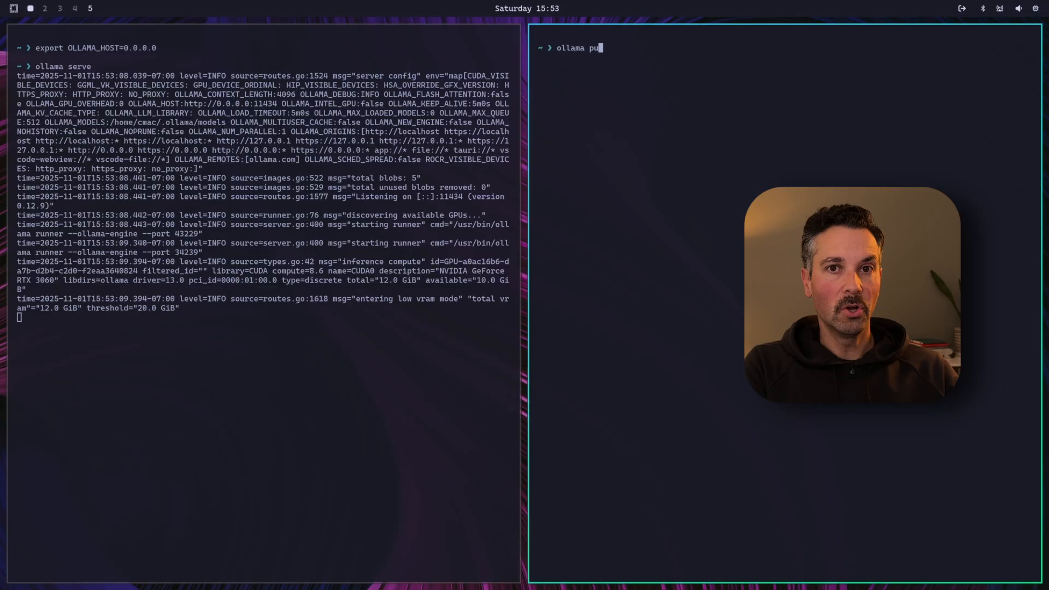
type("ll")
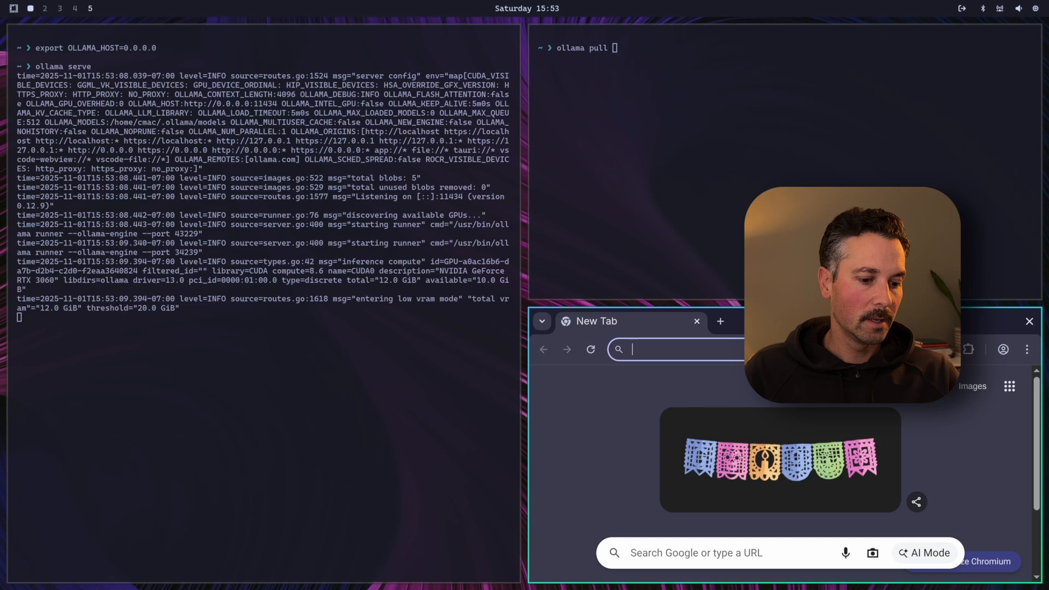
Navigate Chromium to ollama.com and open the full model library.
left_click(675, 349)
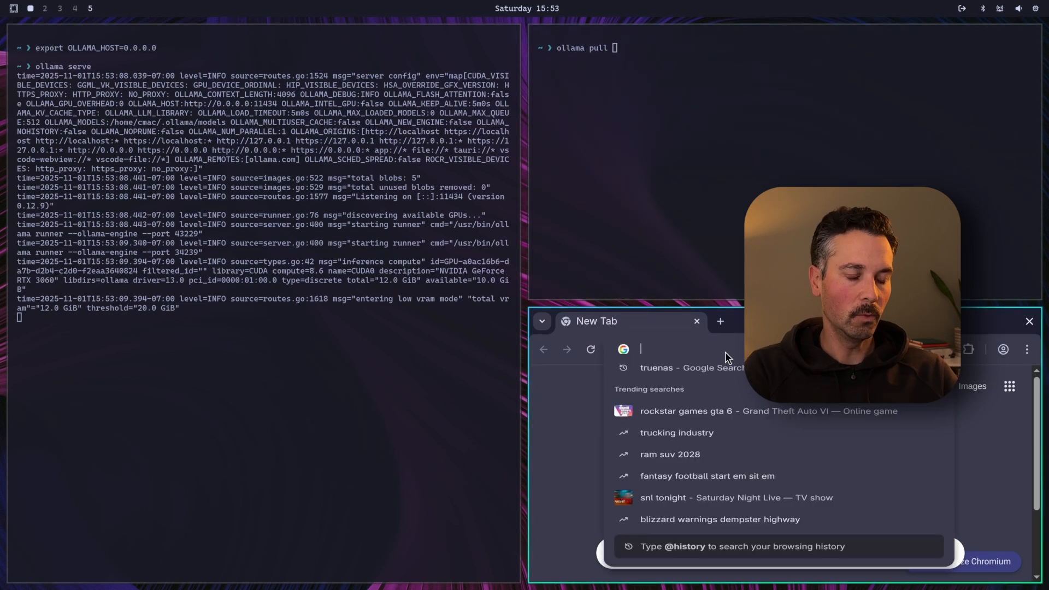
type("ollama.com")
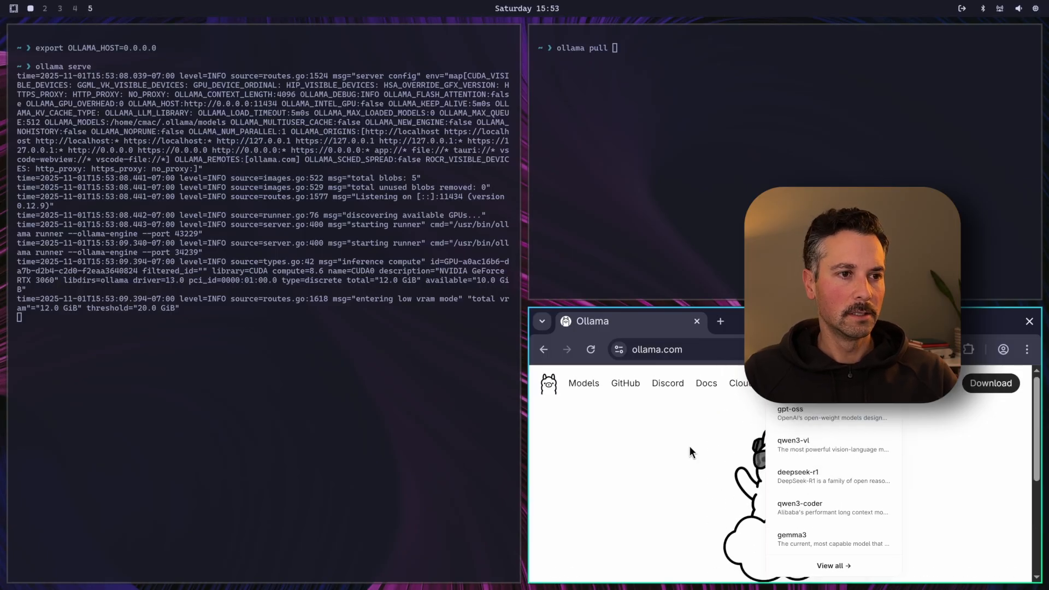
left_click(675, 349)
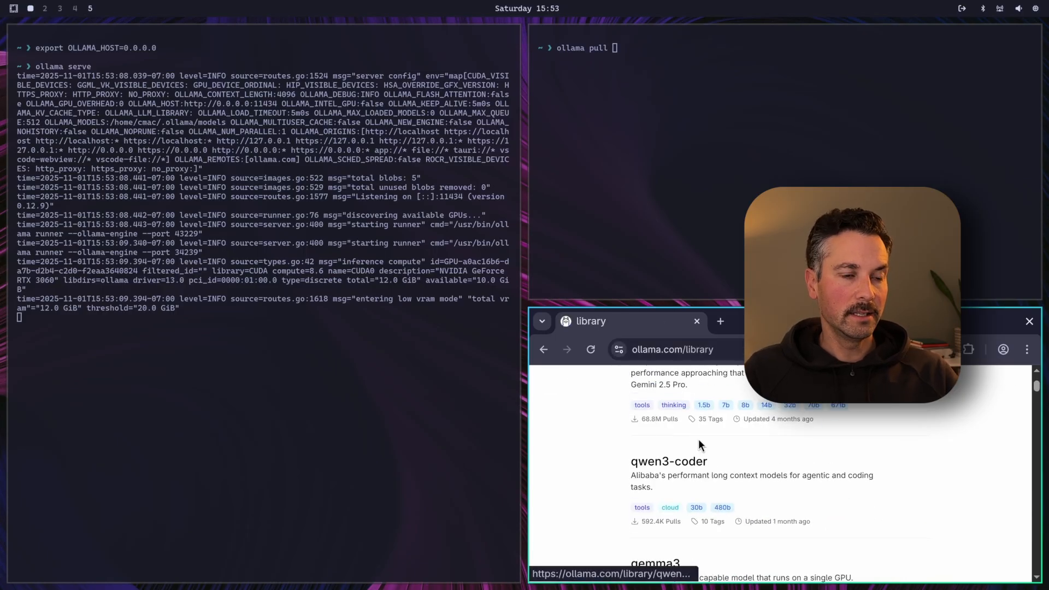
scroll("down", 3)
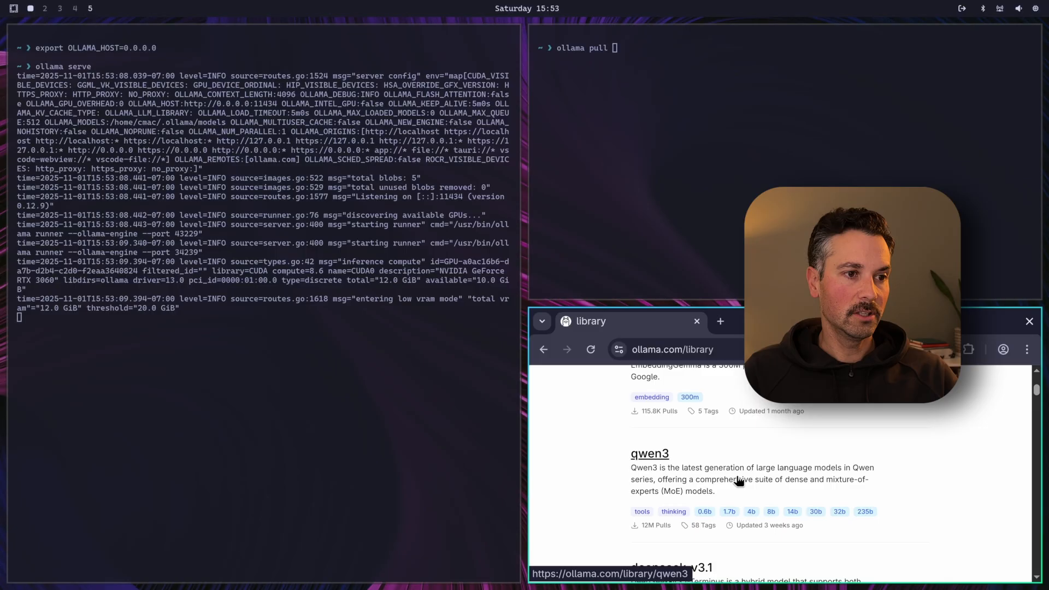
Open the qwen3 library page and scroll to its Models table of sizes such as qwen3:8b.
left_click(649, 454)
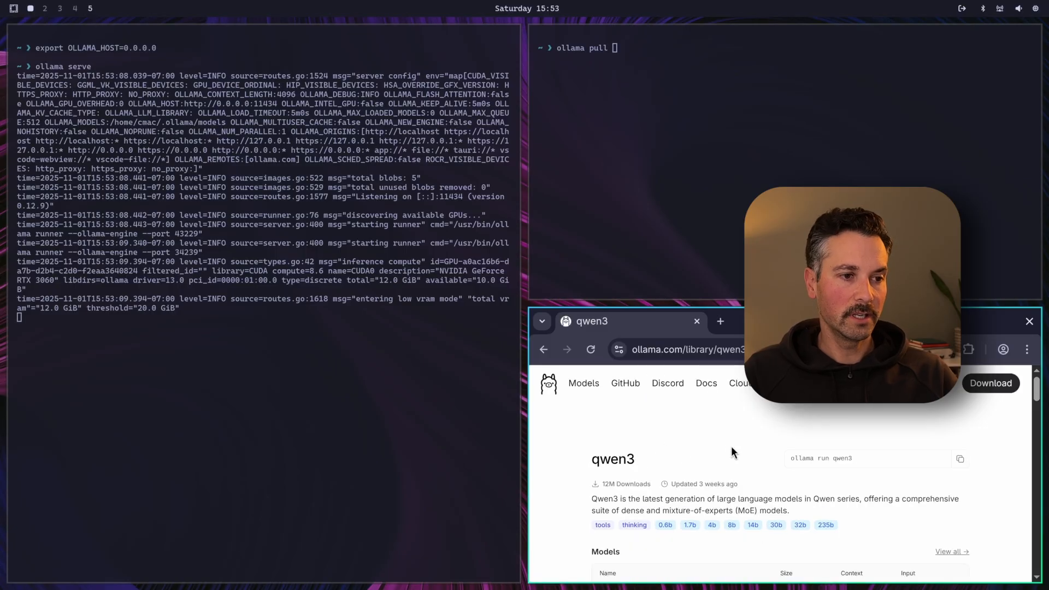
scroll("down", 3)
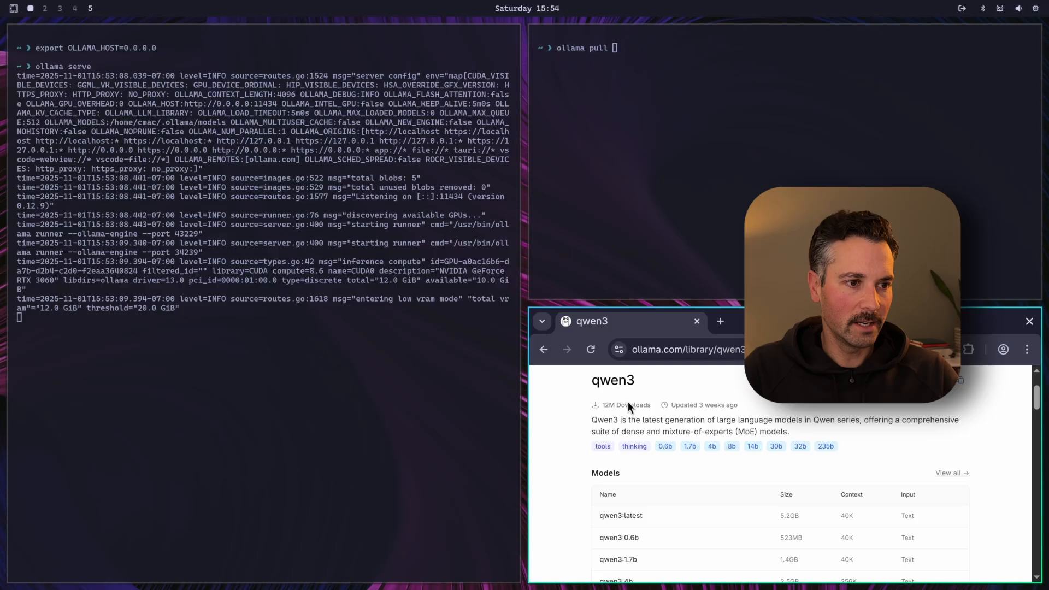
scroll("down", 3)
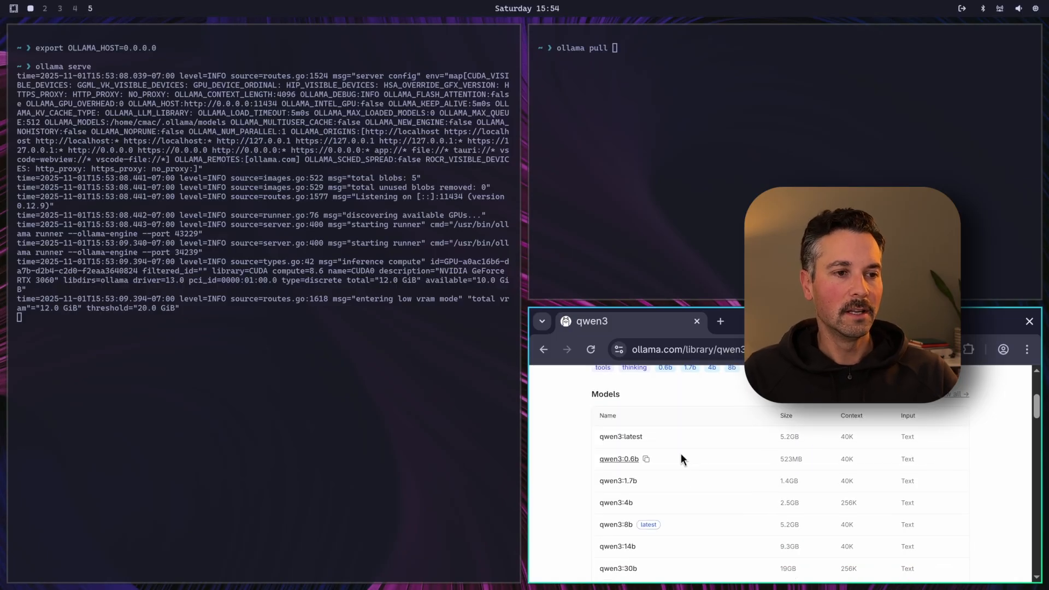
scroll("down", 3)
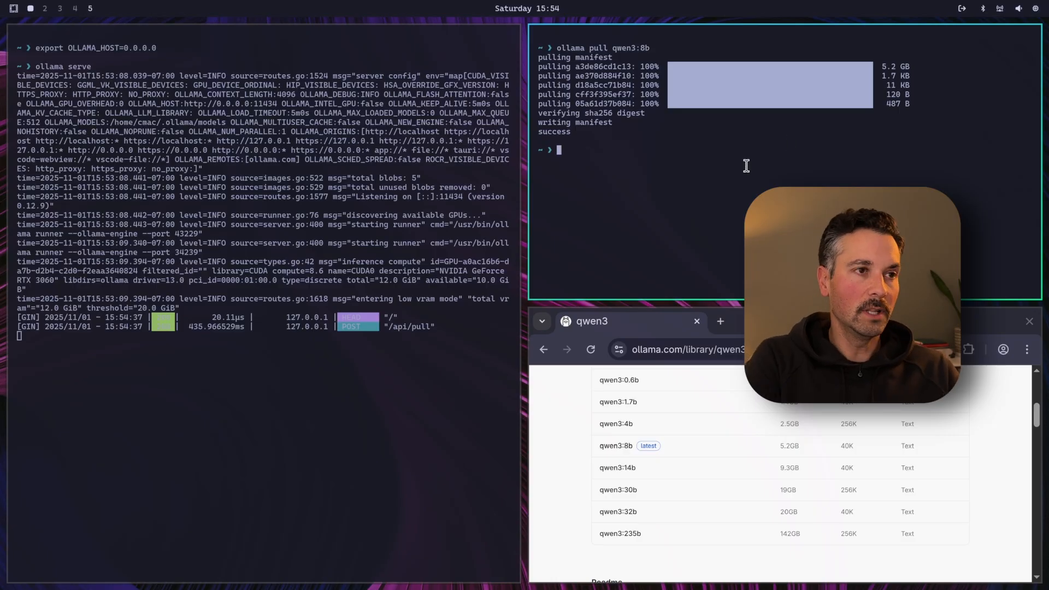
Run 'ollama run qwen3:8b' in the right terminal pane.
type("ollama run")
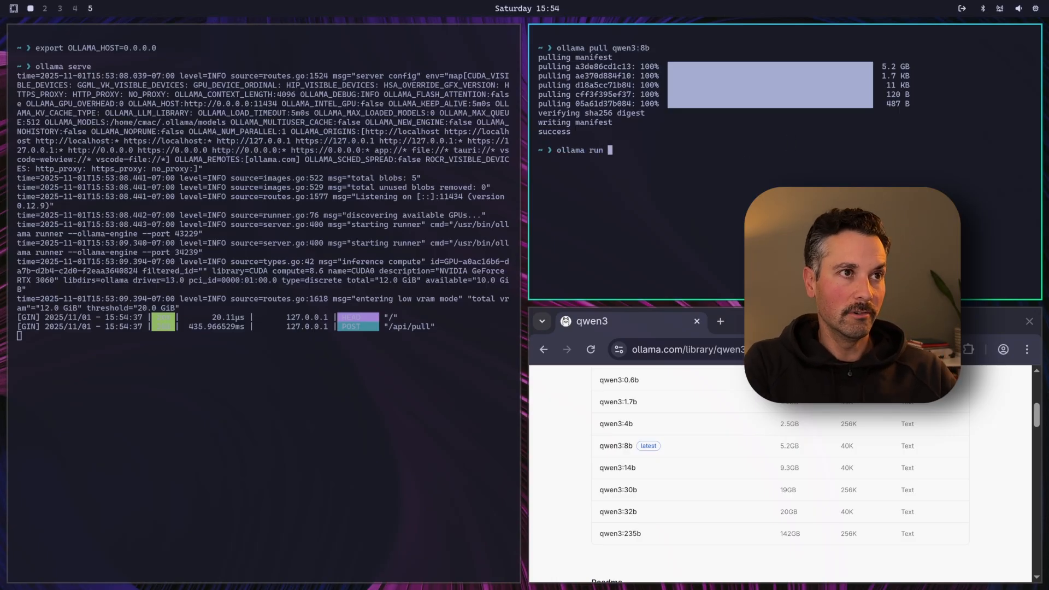
type("qwen3")
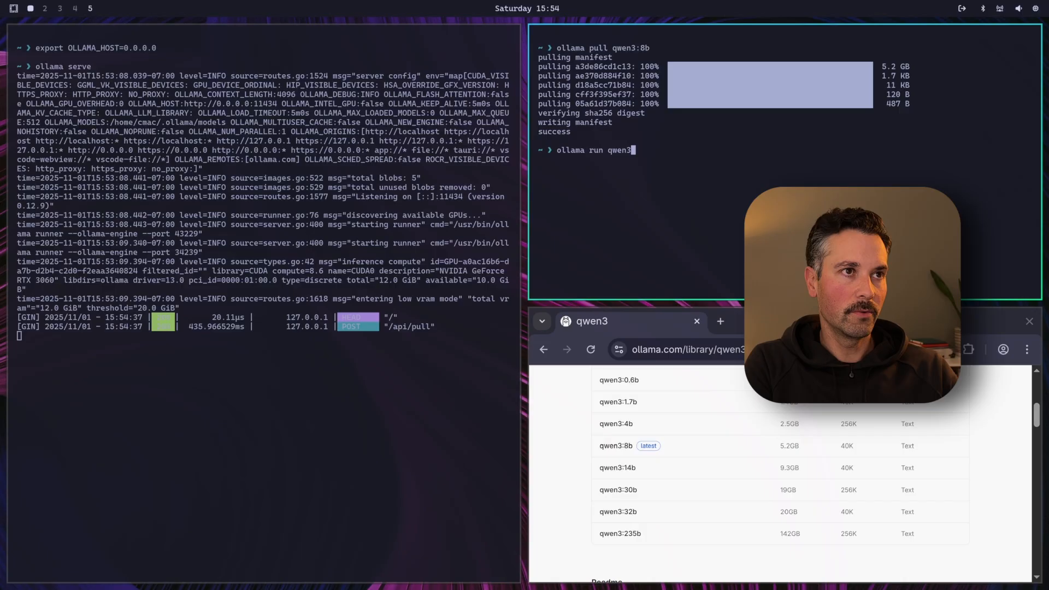
type(":8b")
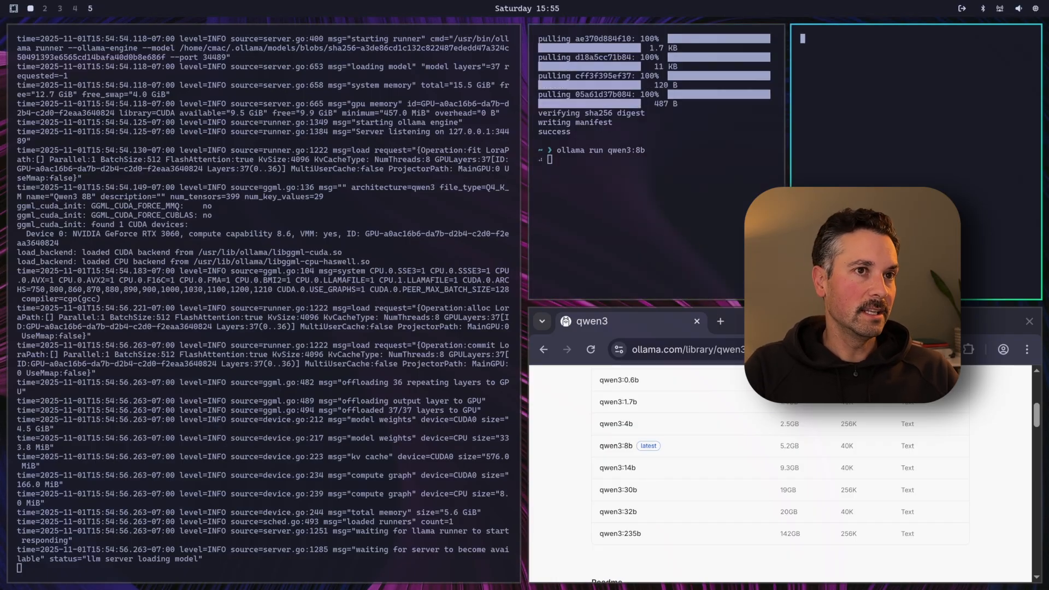
mouse_move(964, 129)
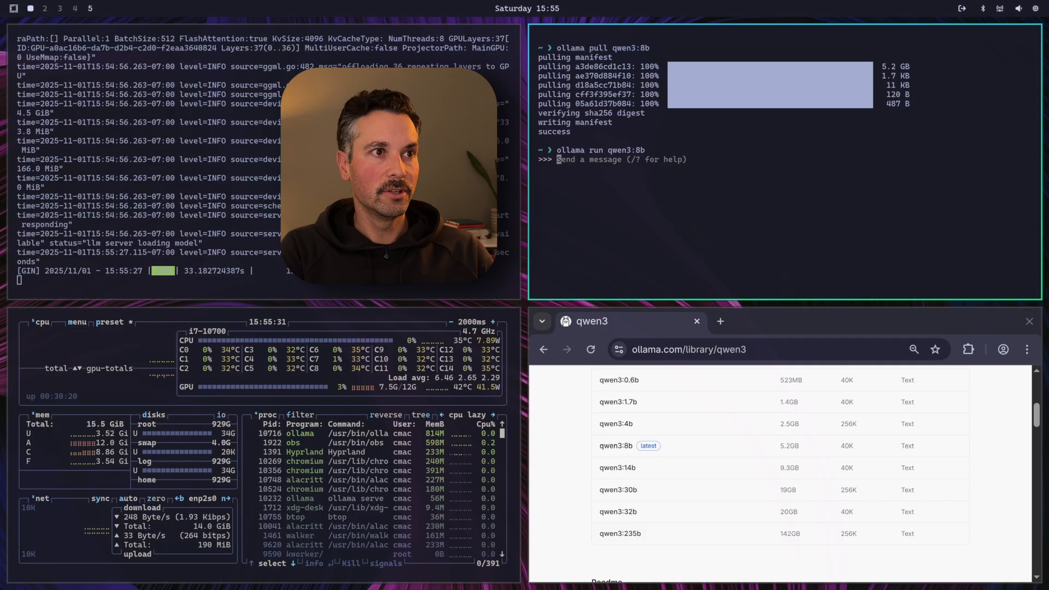
Ask qwen3:8b 'What is the matrix?' at the >>> prompt.
type("What is the matrix?")
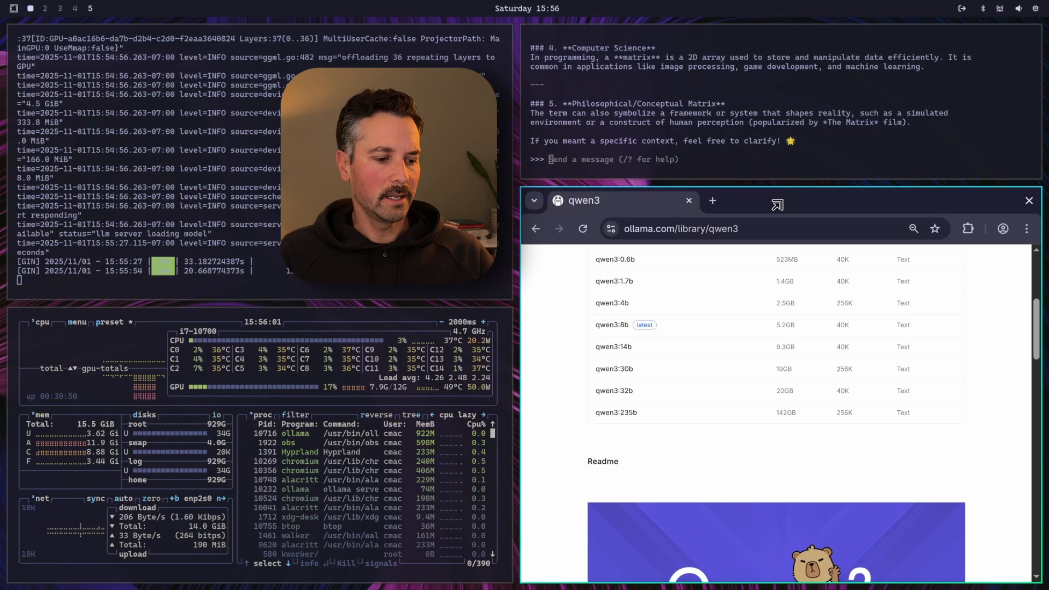
mouse_move(759, 210)
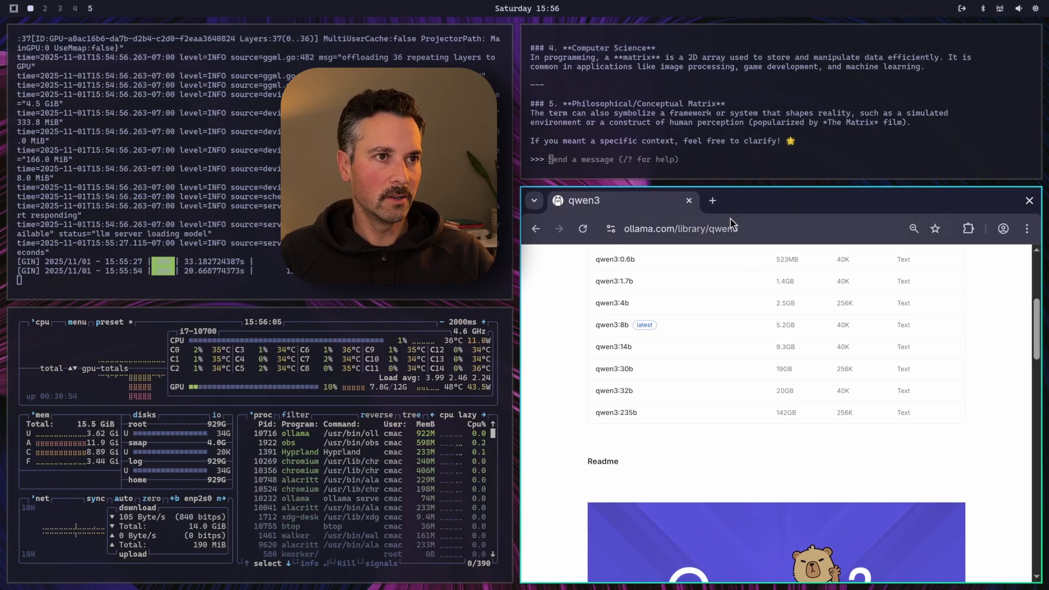
Reach the TrueNAS address in a new tab and sign in to its web interface.
left_click(711, 200)
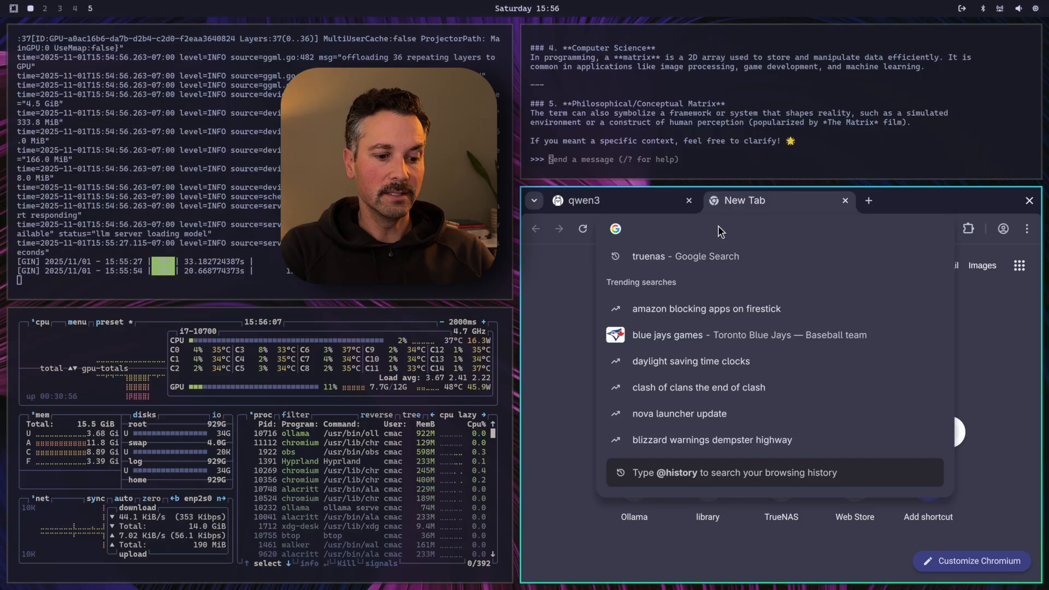
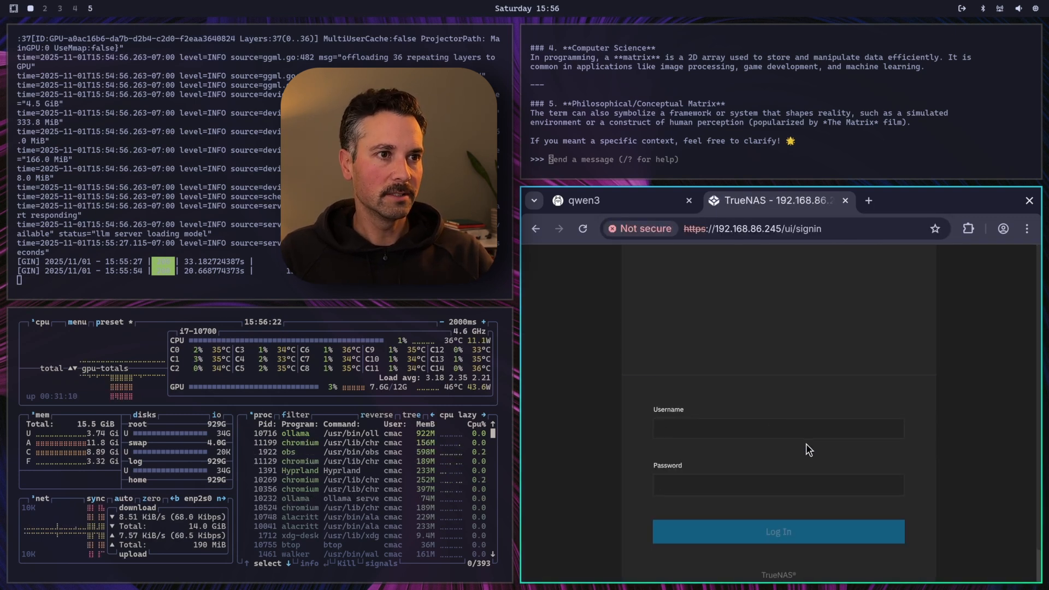
left_click(777, 531)
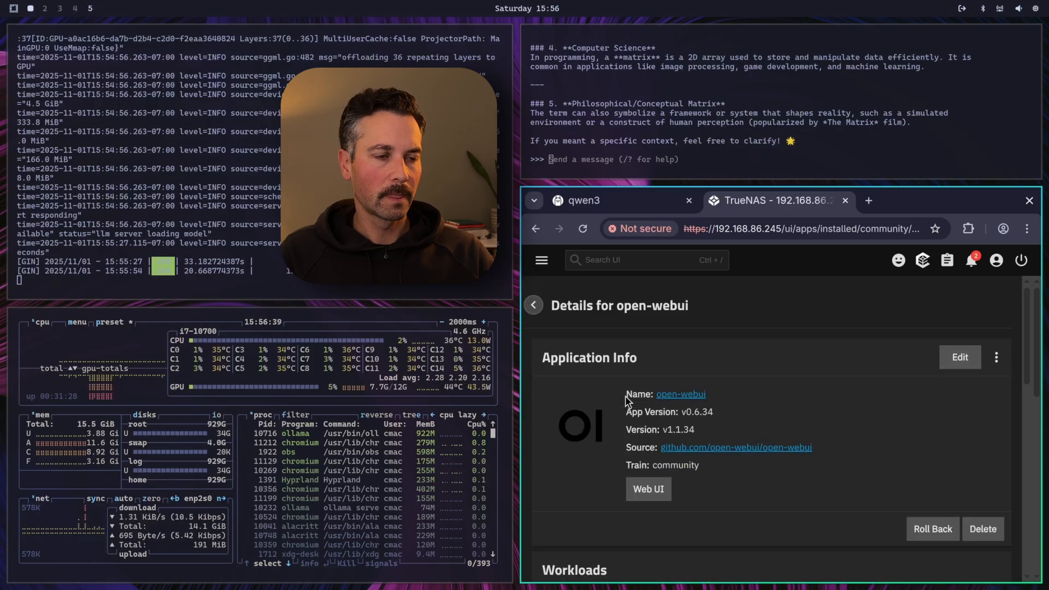
Launch Open WebUI from TrueNAS and navigate to Admin Panel > Settings > Connections showing the Ollama API.
left_click(646, 489)
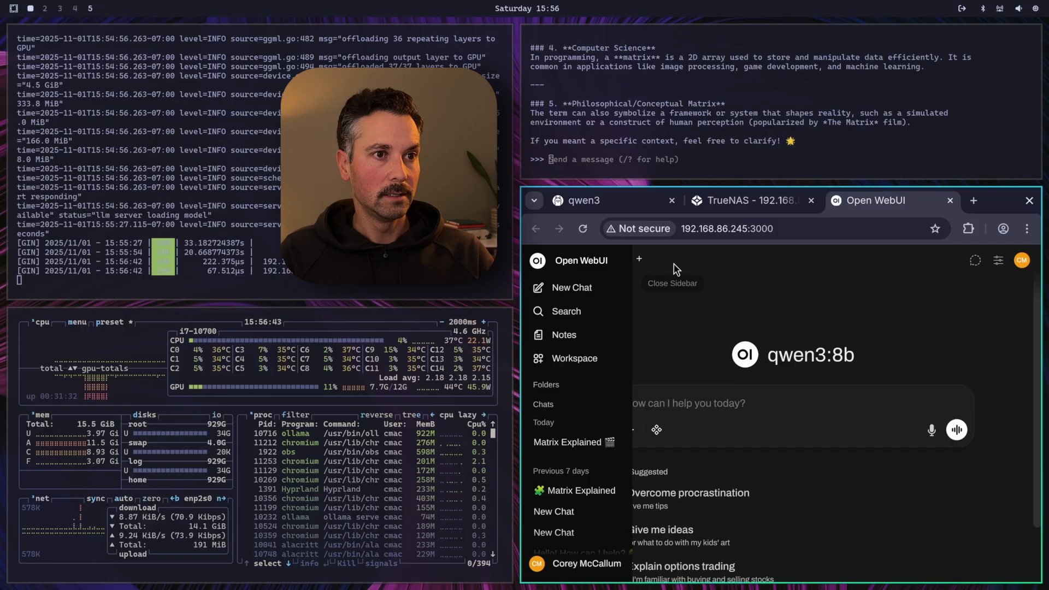
left_click(1022, 260)
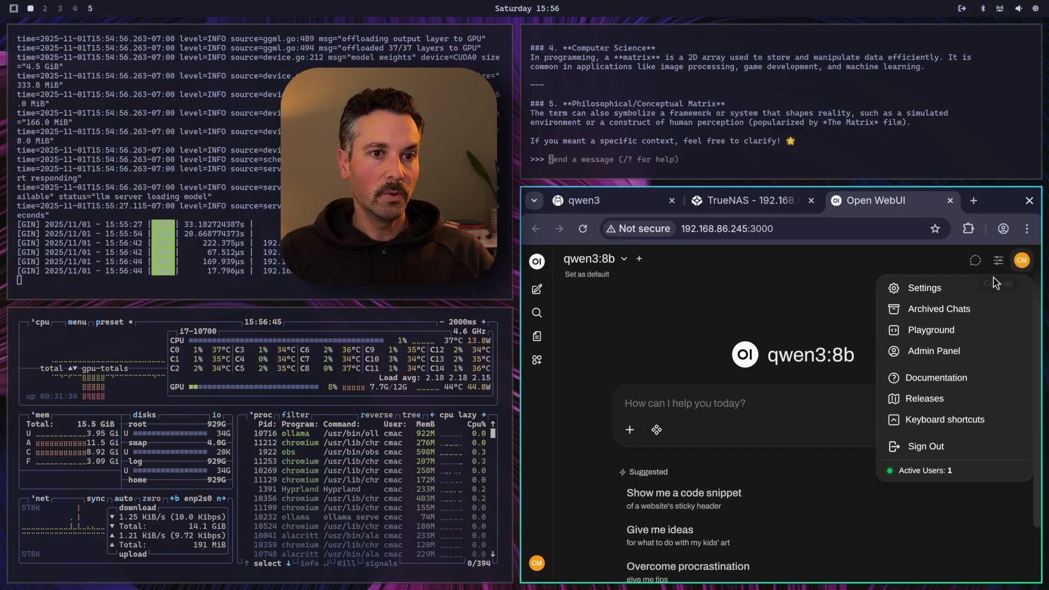
left_click(933, 351)
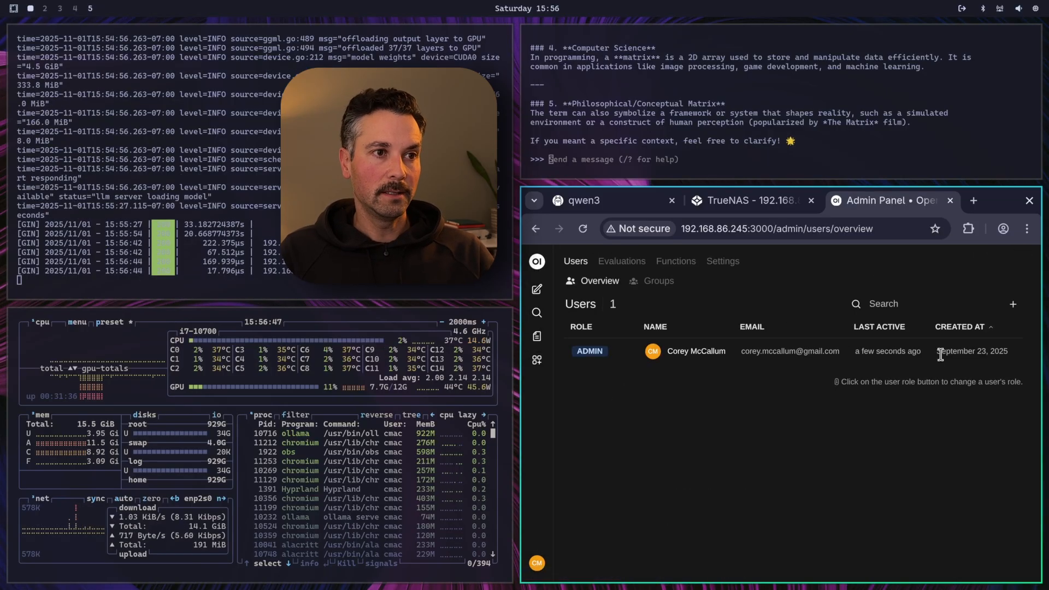
left_click(723, 261)
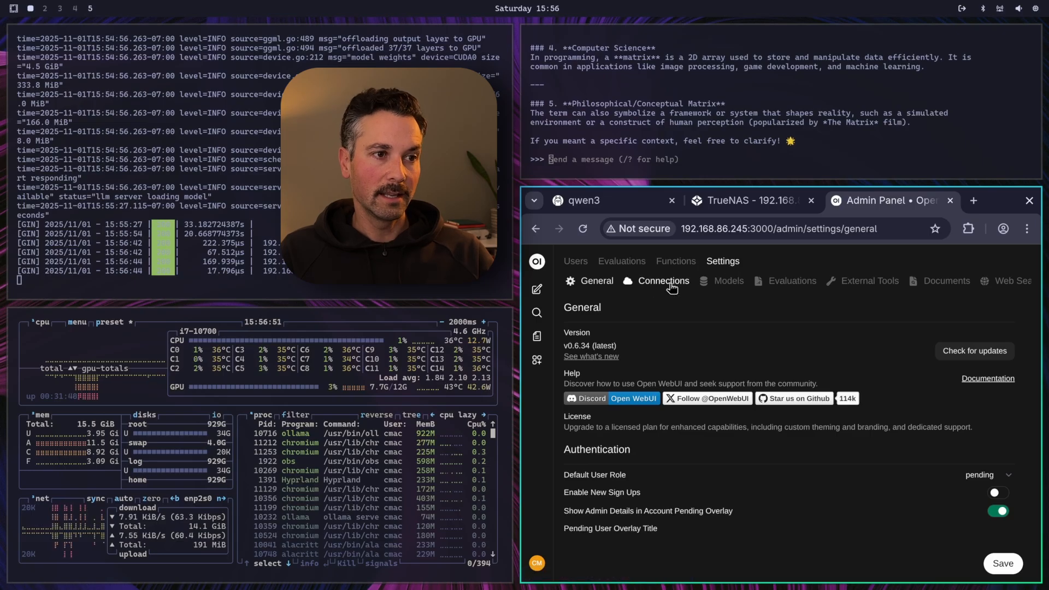
left_click(662, 280)
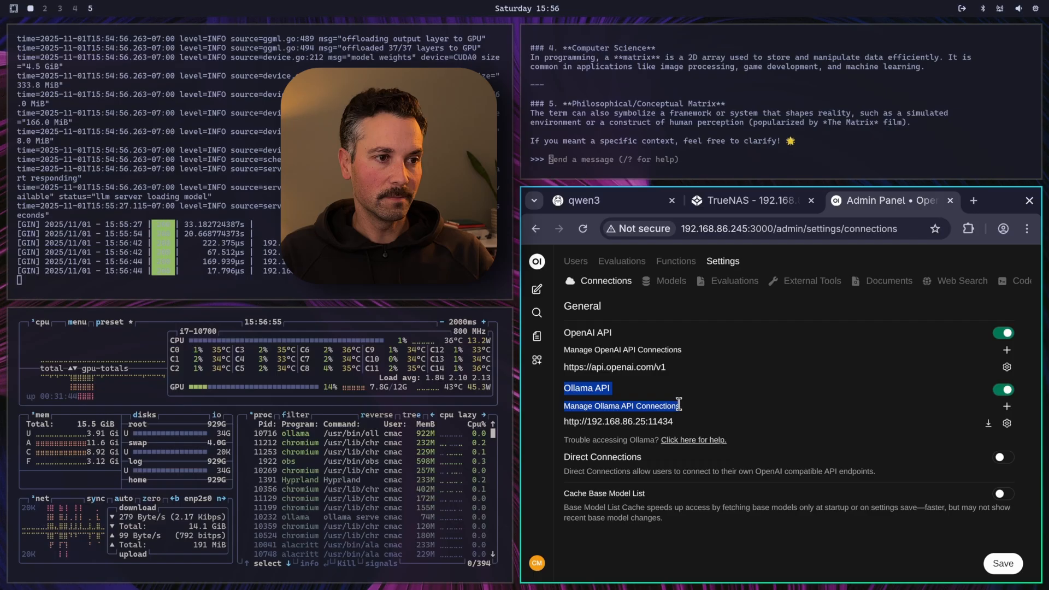
mouse_move(1006, 422)
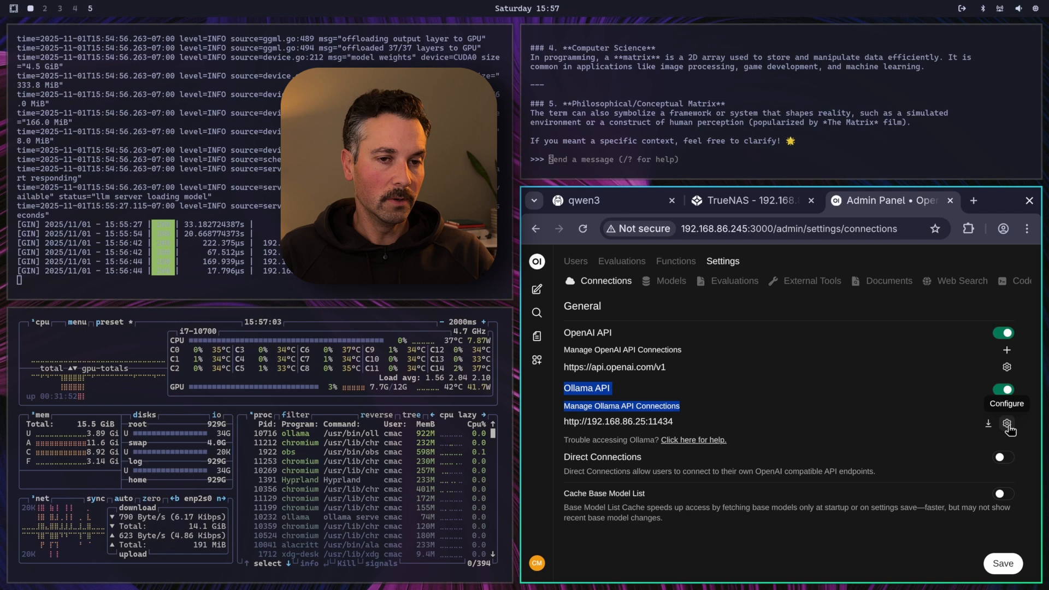
Review the Ollama API Edit Connection dialog, then return to a new chat with qwen3:8b.
left_click(1007, 424)
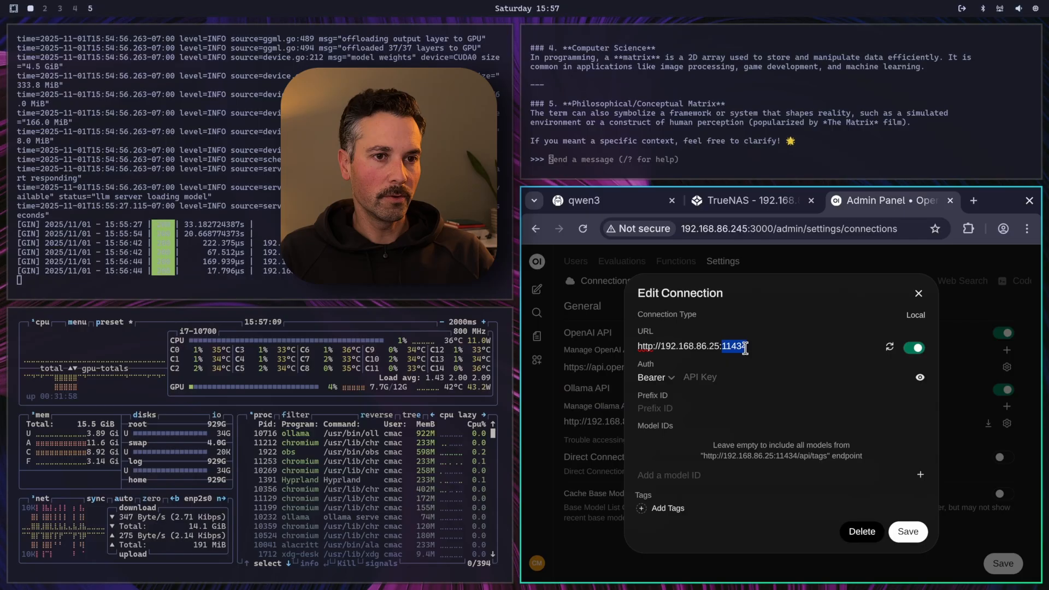
left_click(889, 348)
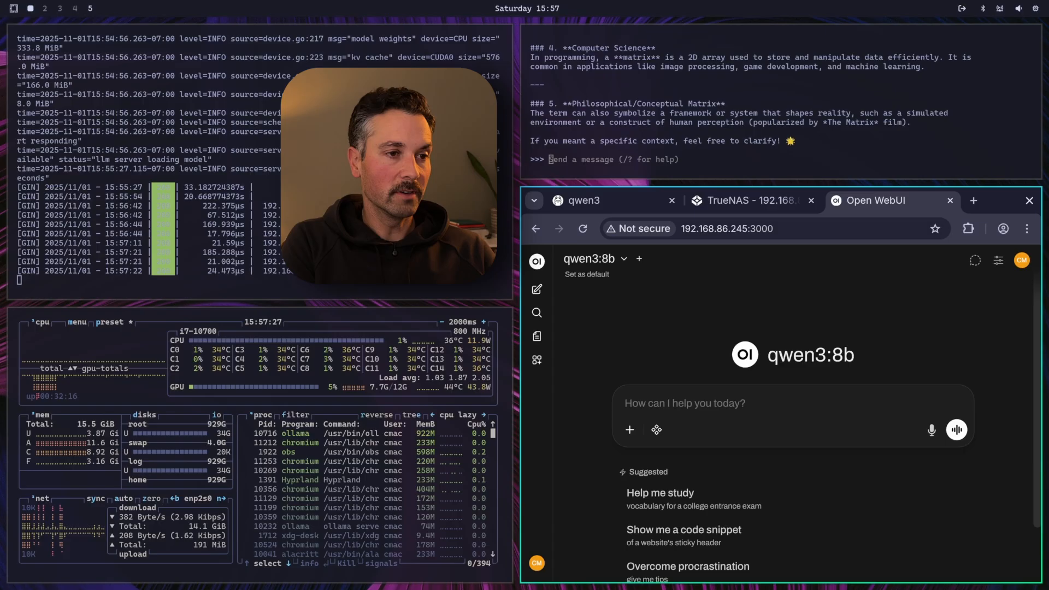
Ask qwen3:8b 'What is the matrix?' and read through its multi-part answer.
type("What is the matri")
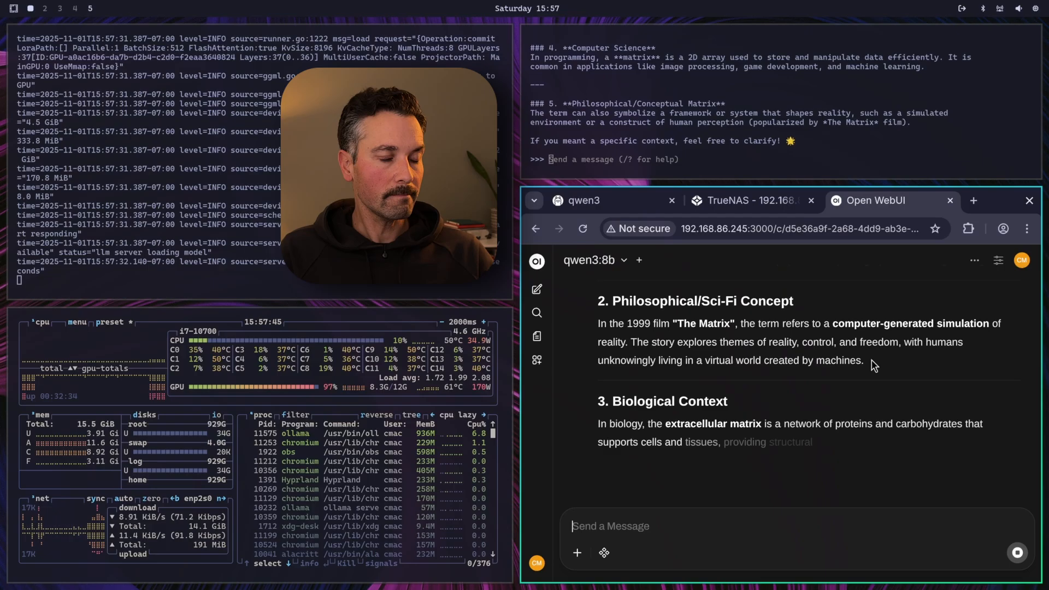
scroll("down", 3)
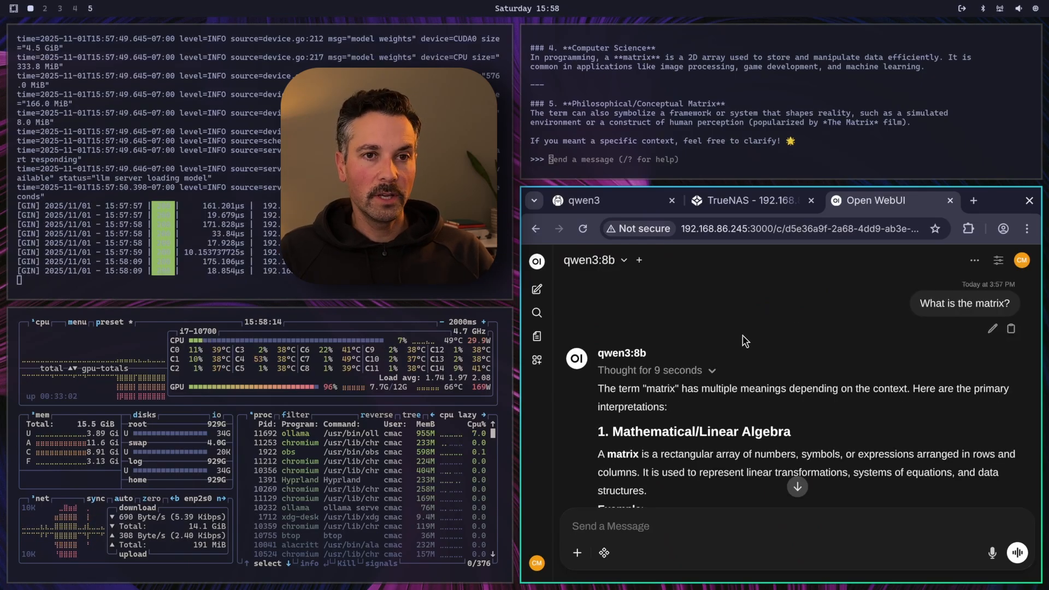
Go to Admin Settings > Models, bring up Manage Models and follow its link to ollama.com/library.
left_click(1022, 260)
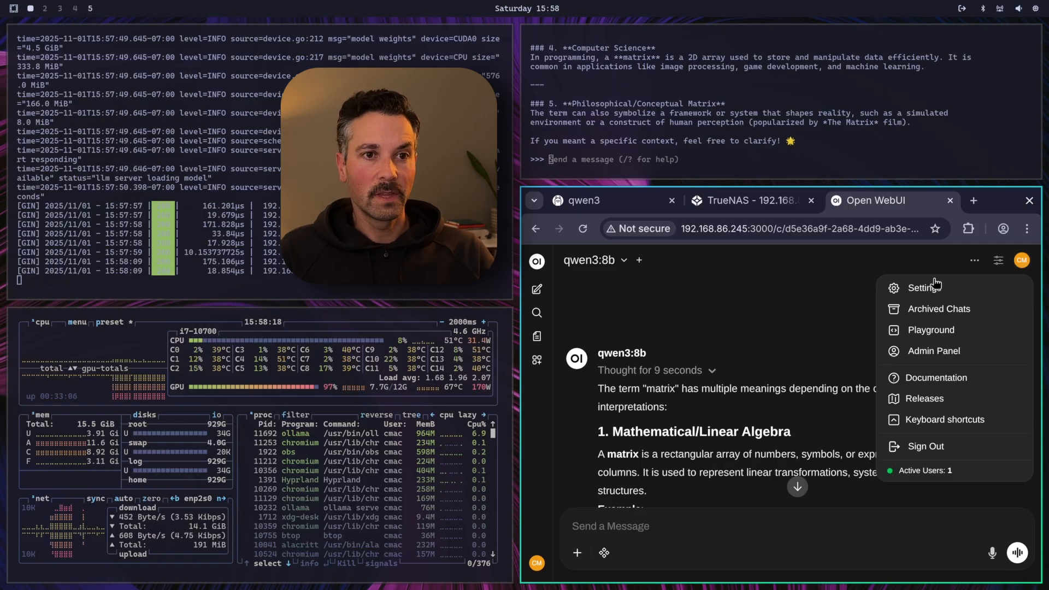
left_click(933, 351)
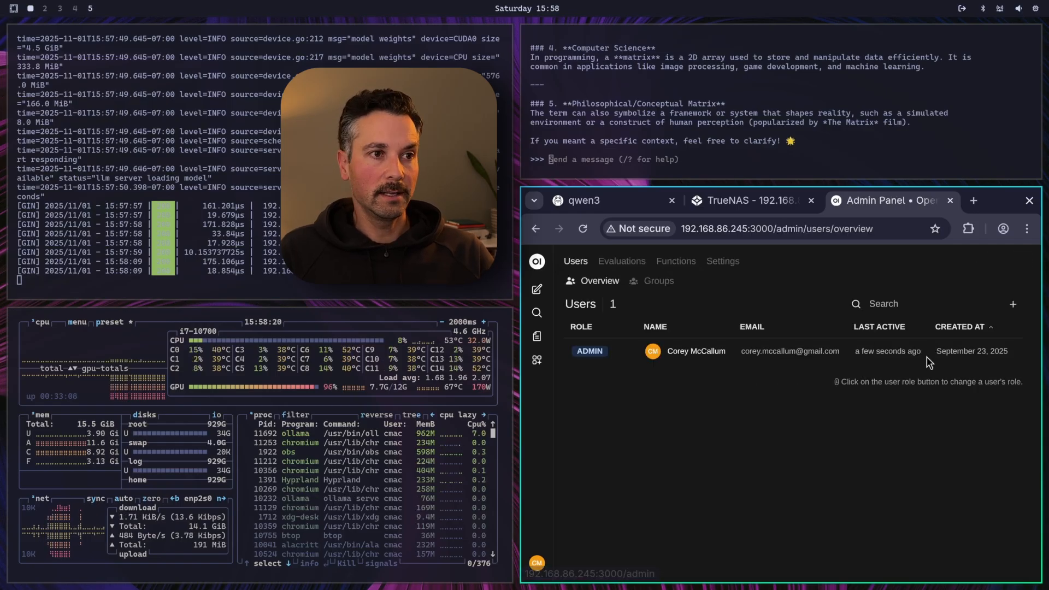
left_click(722, 261)
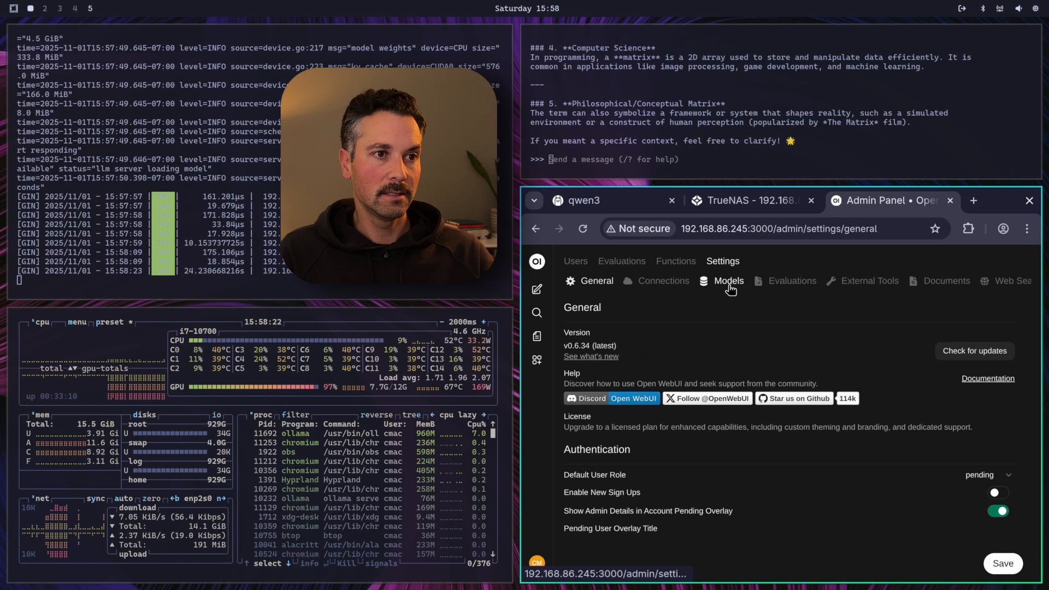
left_click(727, 281)
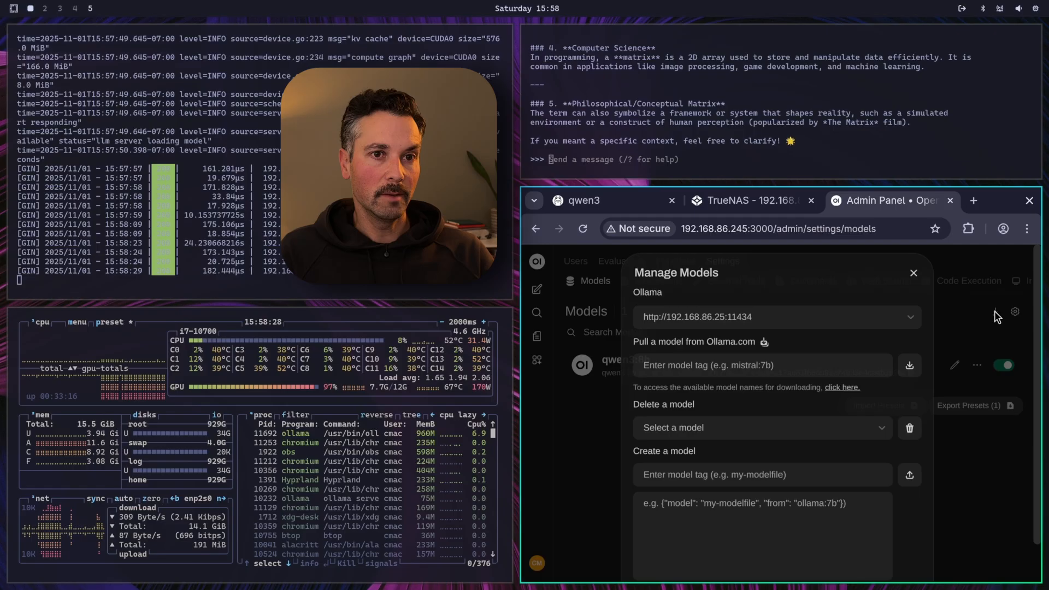
left_click(762, 427)
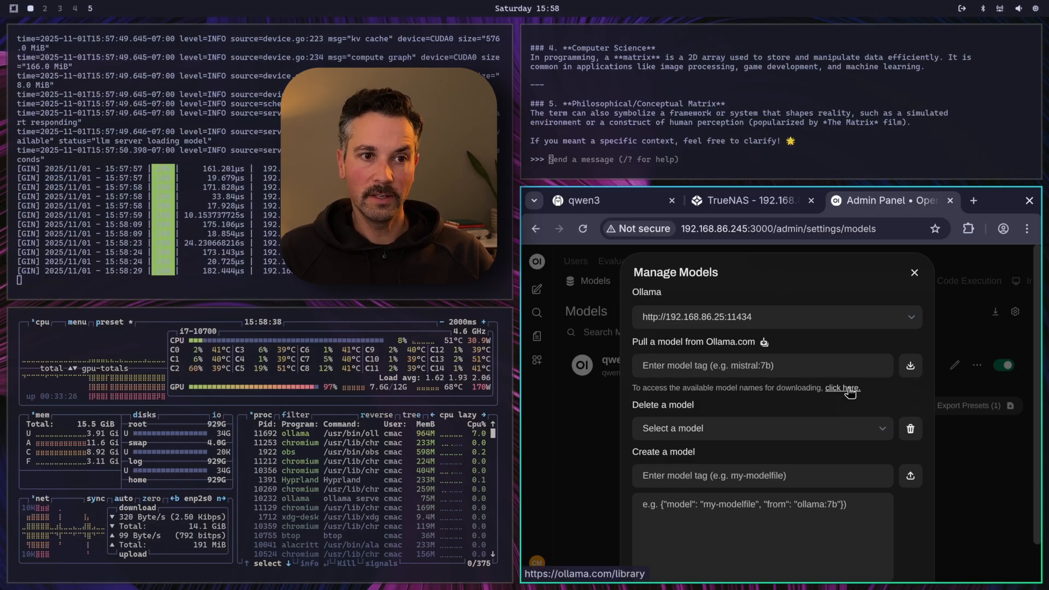
left_click(841, 388)
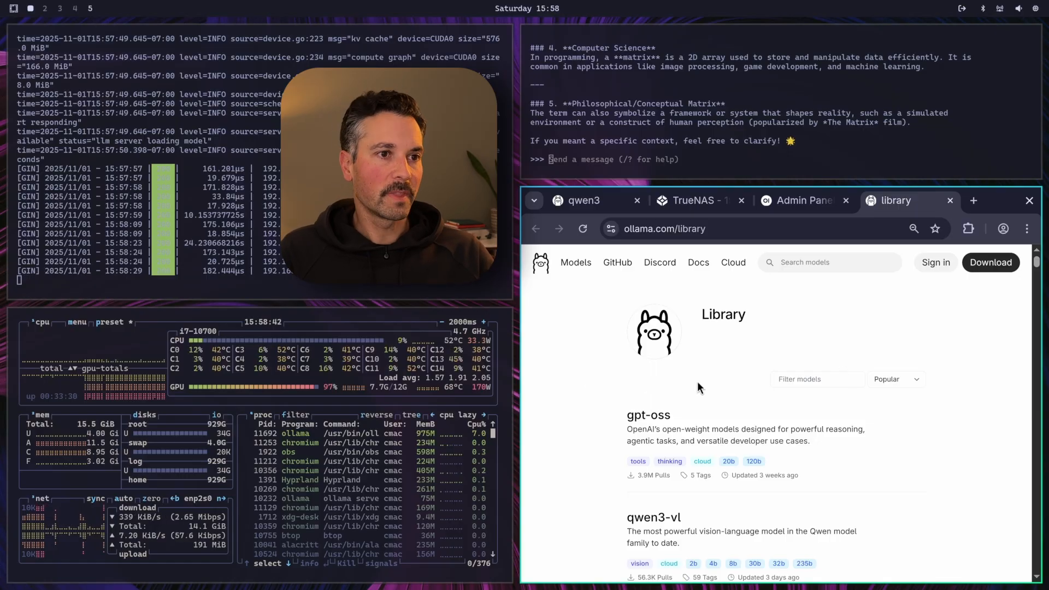
Browse the Ollama library's qwen3 model sizes, then return to the Open WebUI admin tab.
scroll("down", 3)
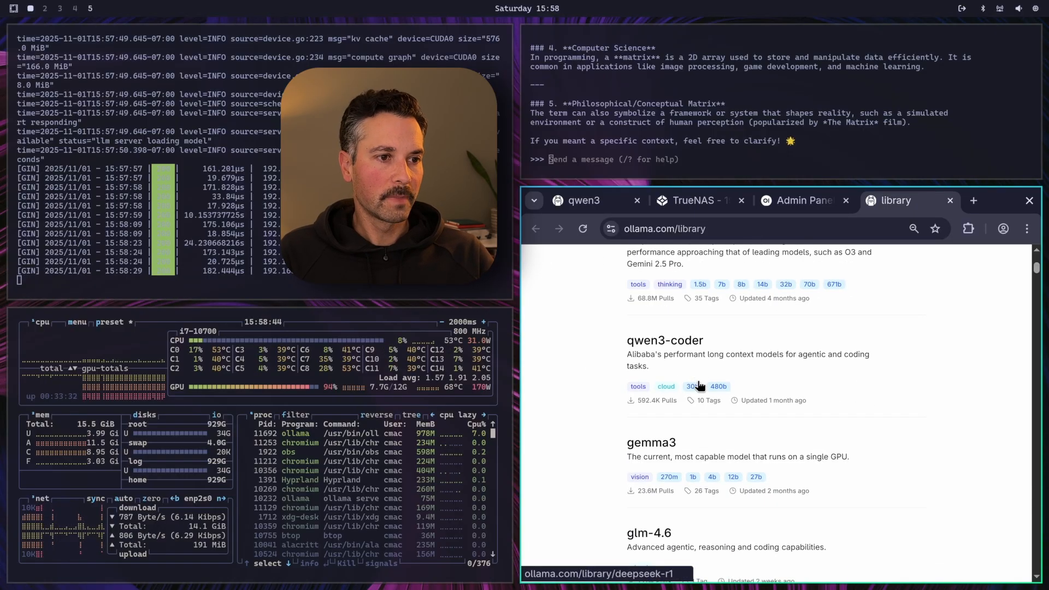
scroll("down", 3)
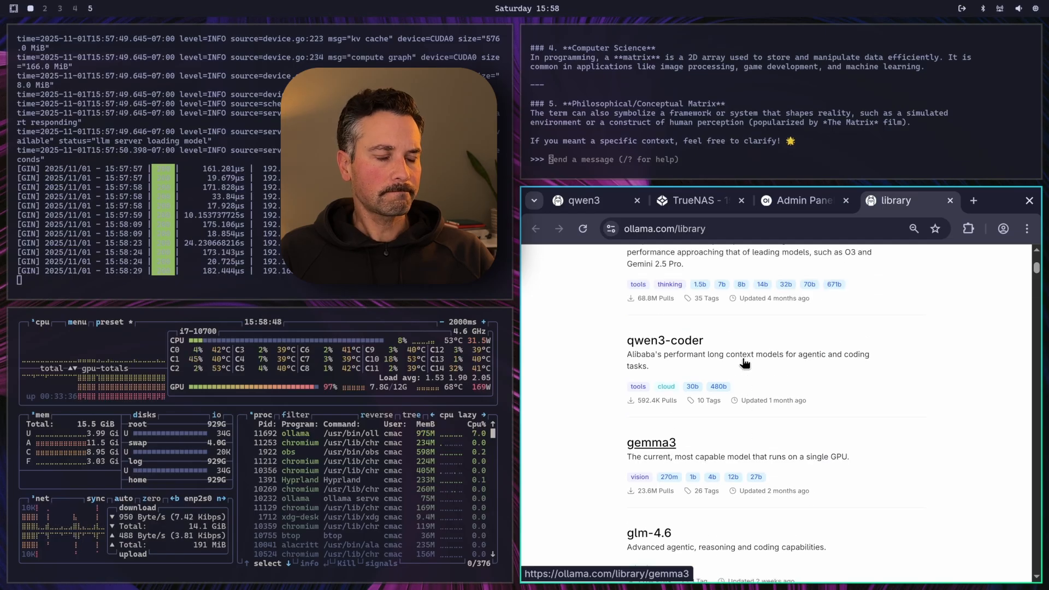
scroll("down", 3)
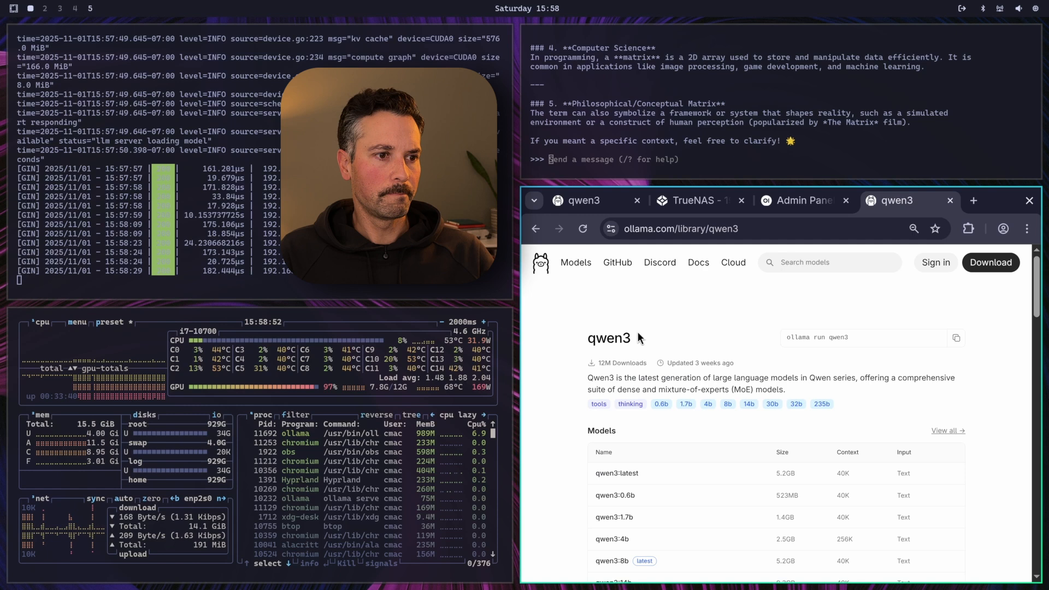
scroll("down", 3)
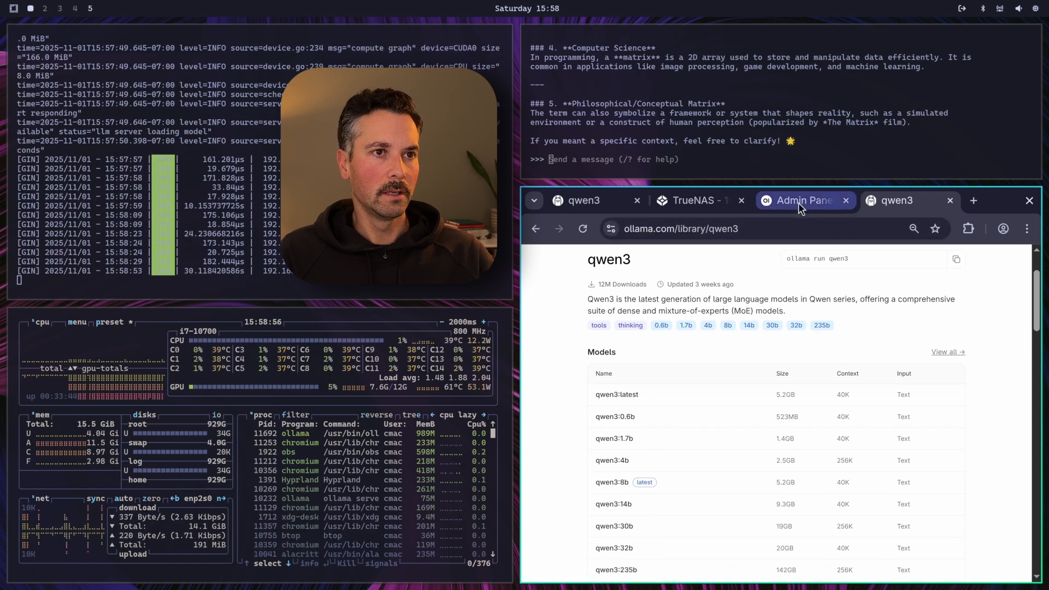
left_click(797, 200)
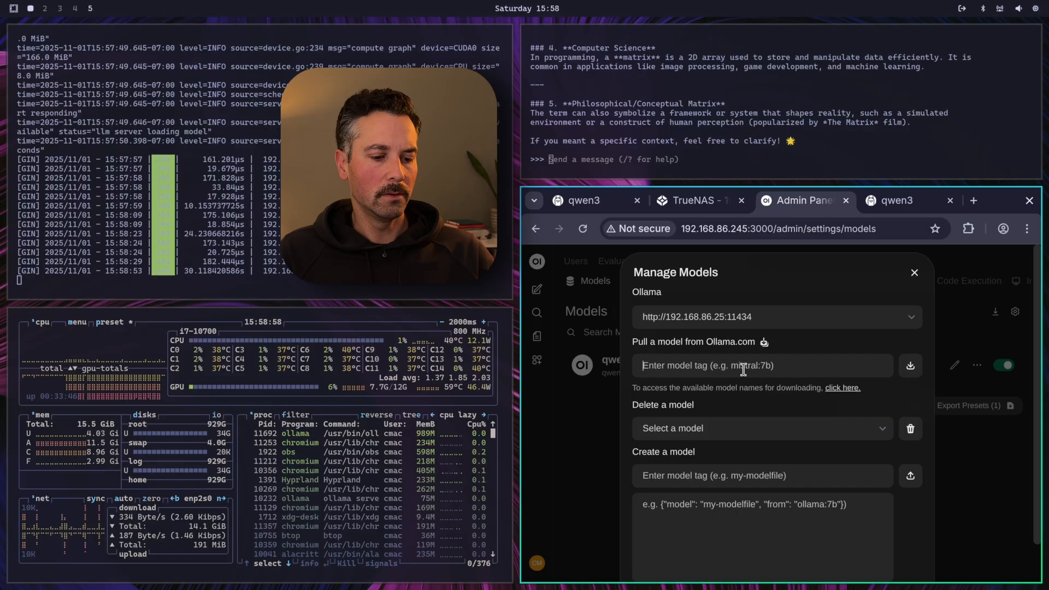
Pull qwen3:14b from Ollama.com in Manage Models, then move to empty workspace 2.
type("qwen3:14b")
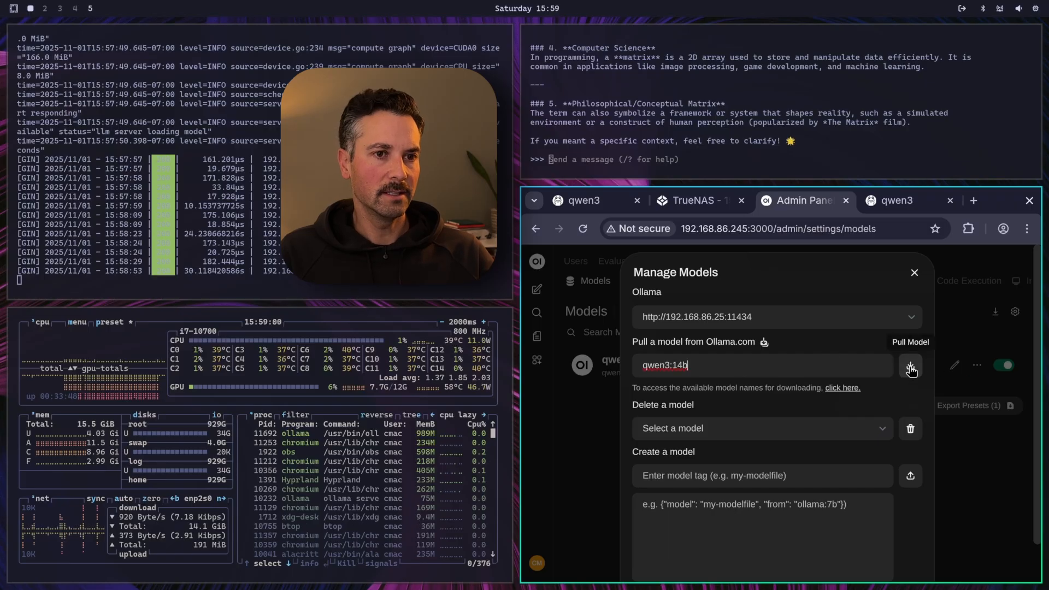
left_click(909, 365)
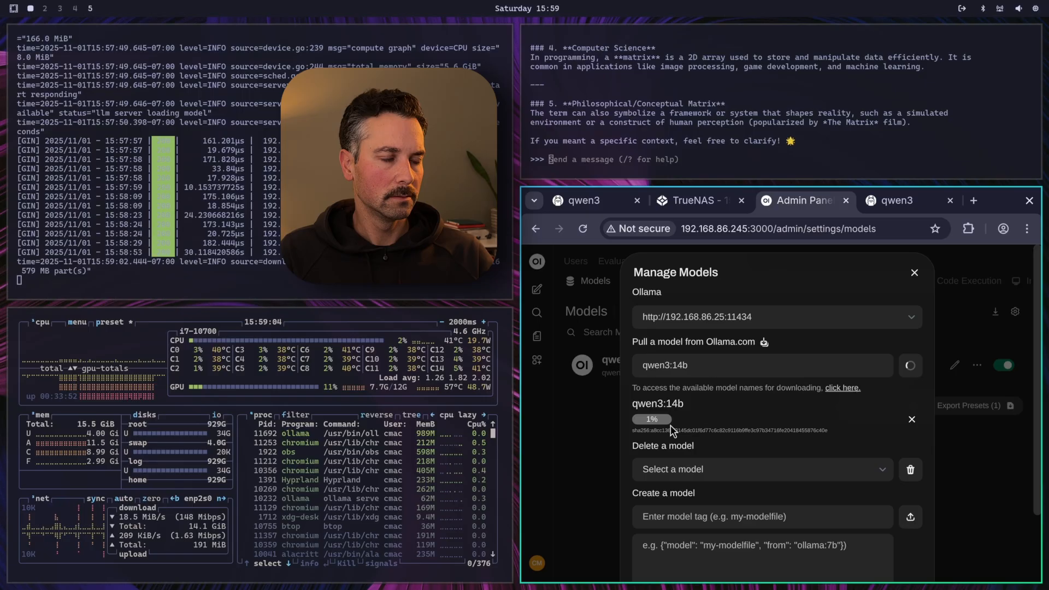
mouse_move(693, 420)
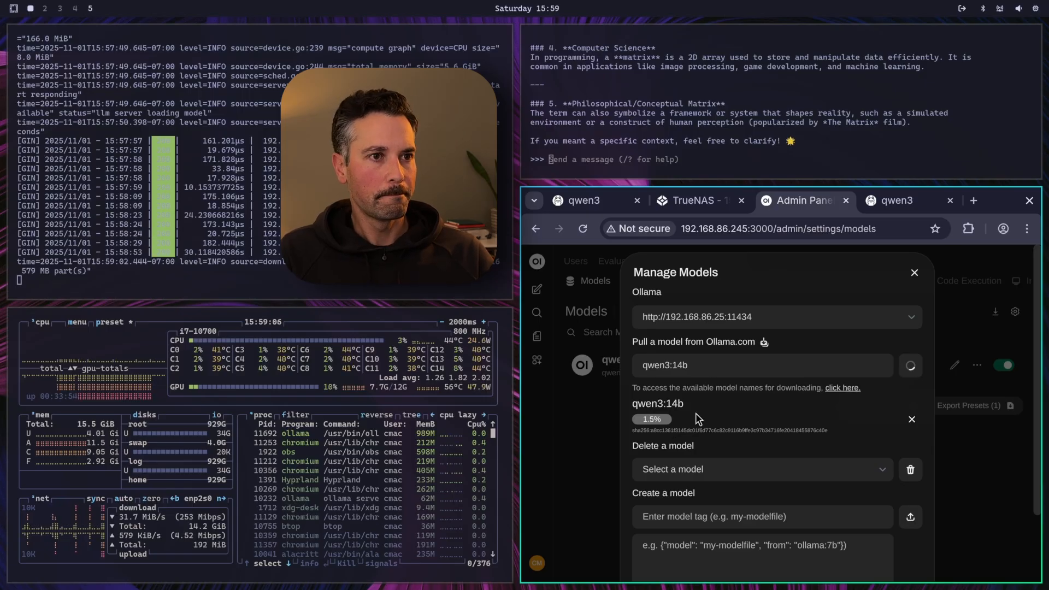
mouse_move(760, 297)
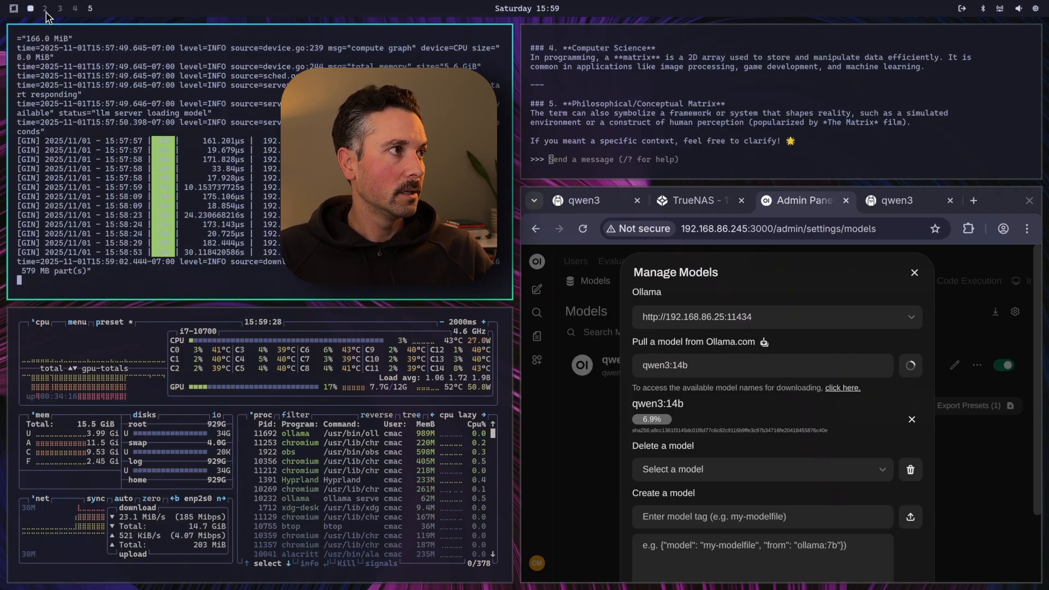
left_click(44, 8)
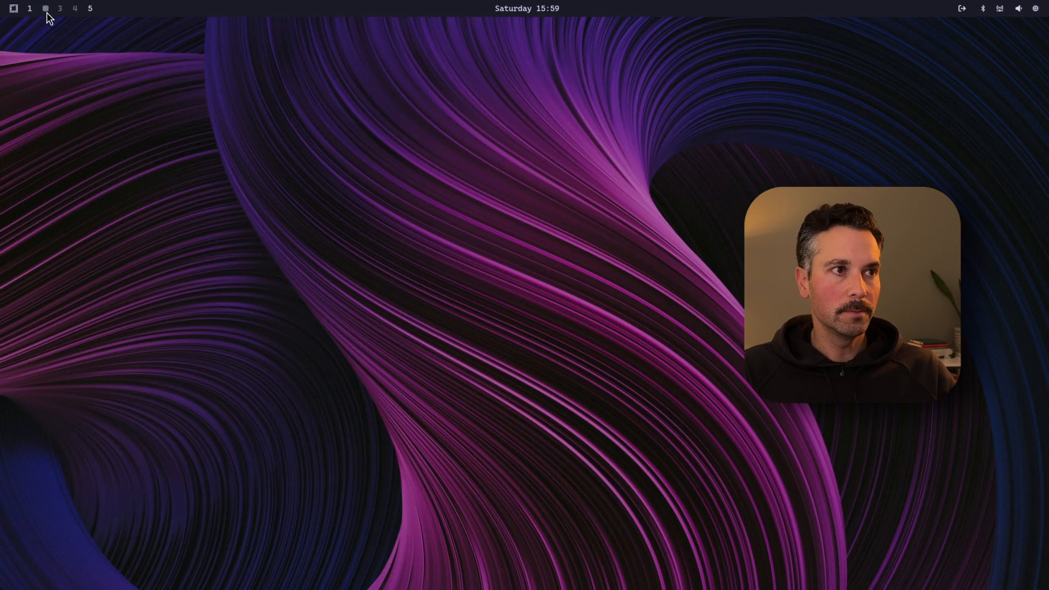
mouse_move(525, 272)
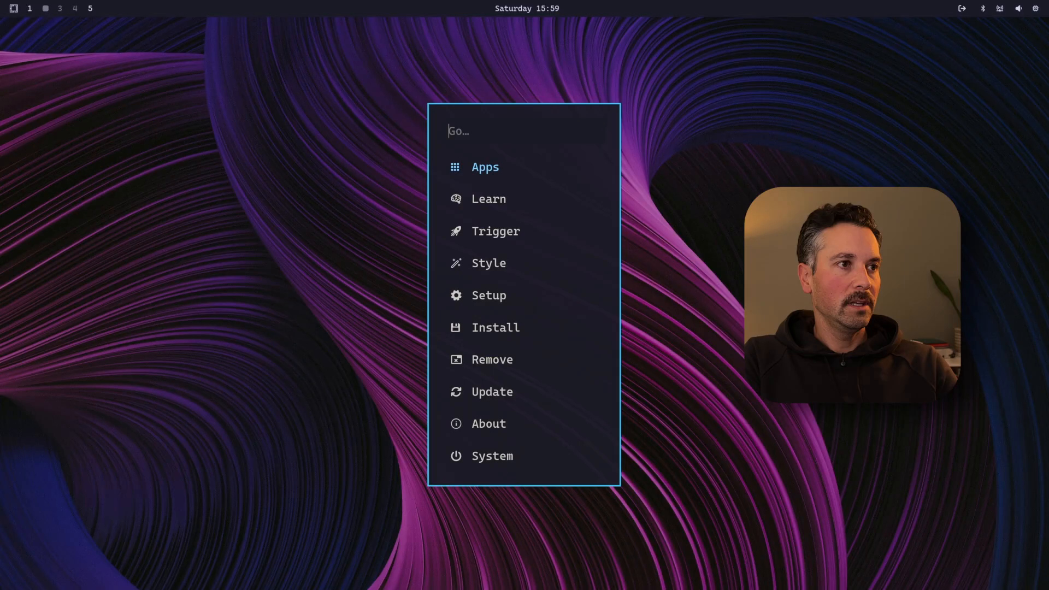
From the Omarchy menu choose Install > AI and select Gemini [AUR].
type("ins")
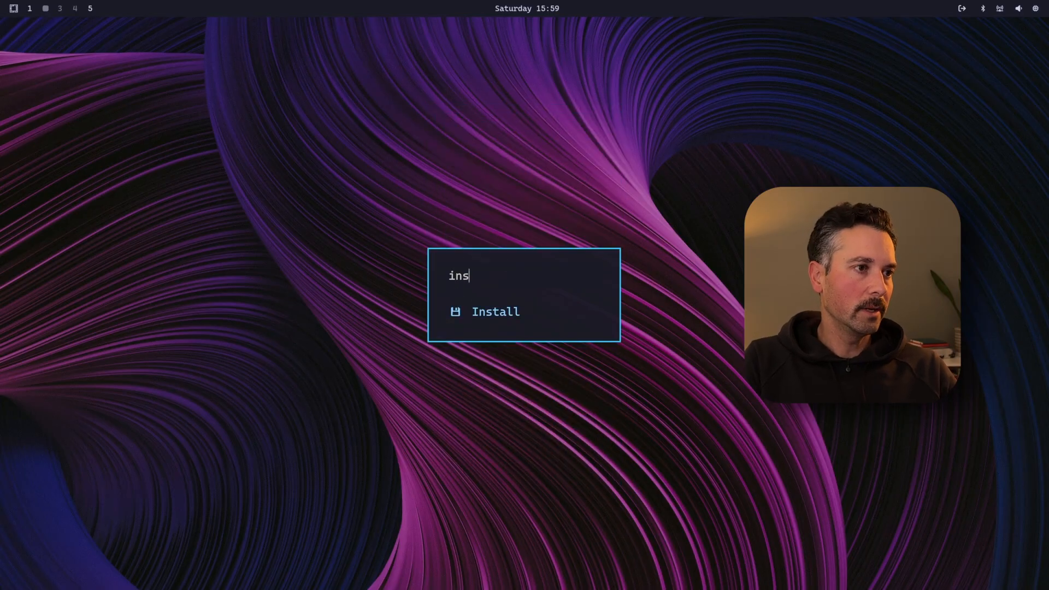
type("ai")
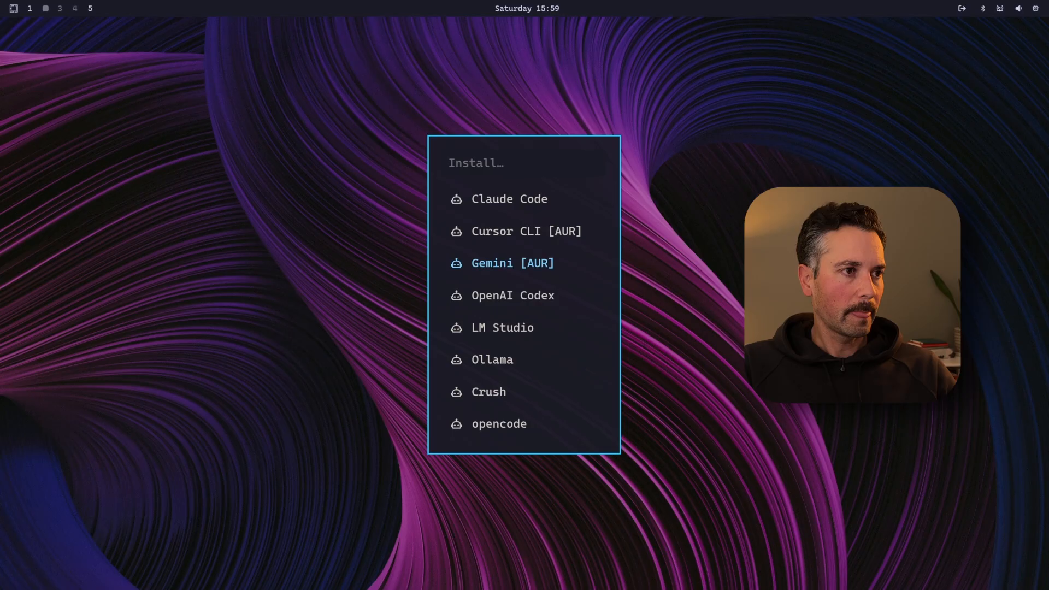
left_click(511, 262)
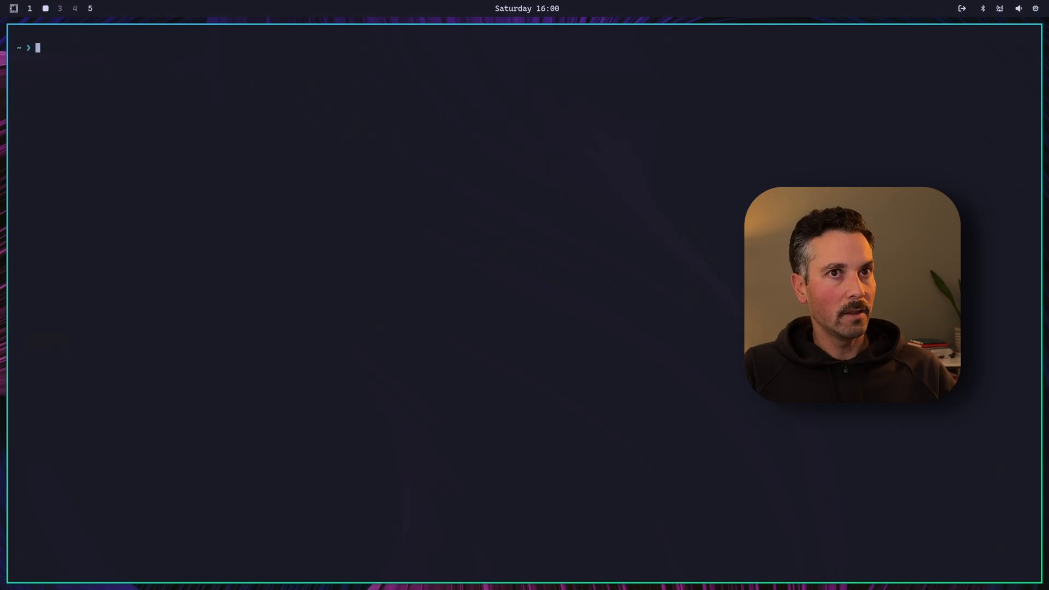
Run gemini at the shell prompt to start Gemini CLI and trigger browser sign-in.
type("gemini")
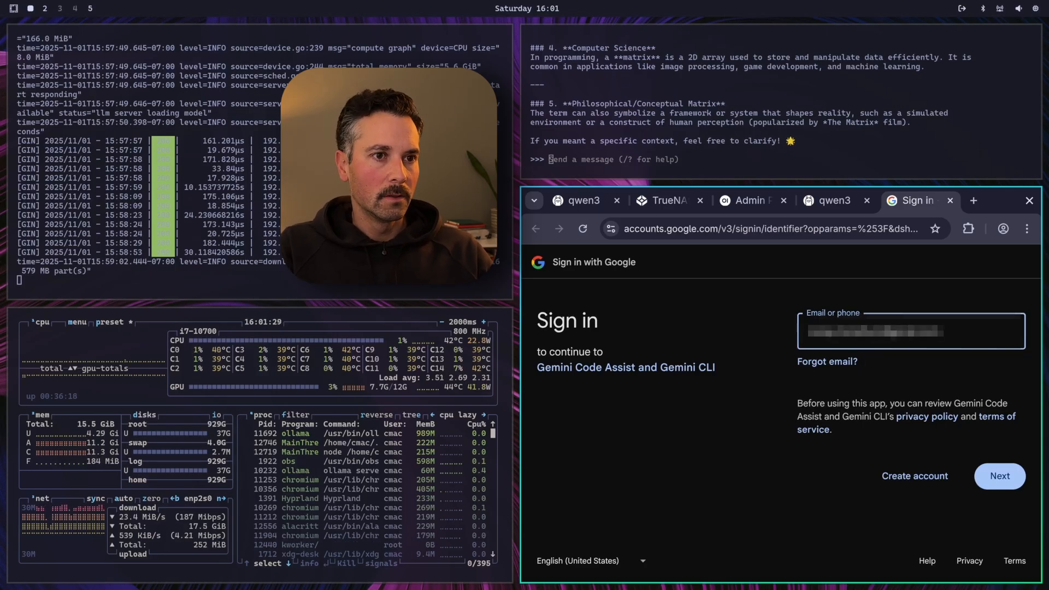
Sign in to the Google account with its password and approve Gemini Code Assist and Gemini CLI access.
left_click(998, 475)
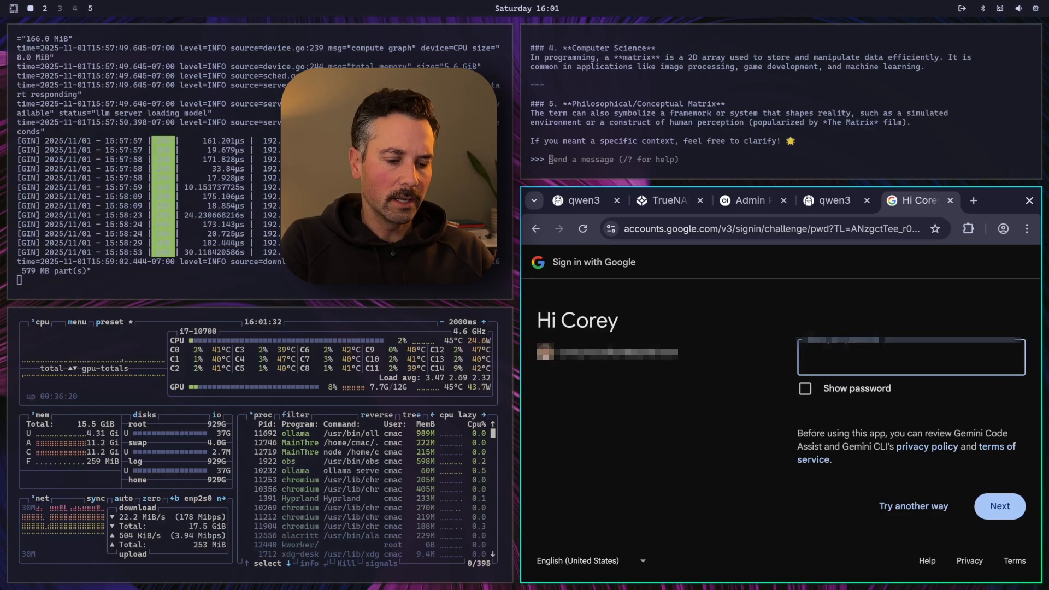
type("password")
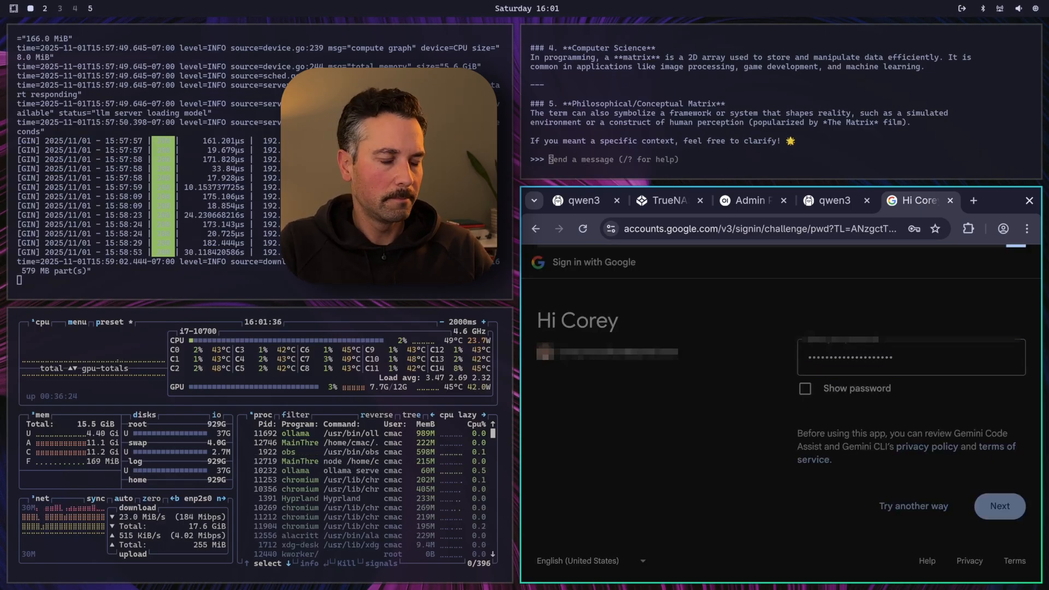
left_click(997, 506)
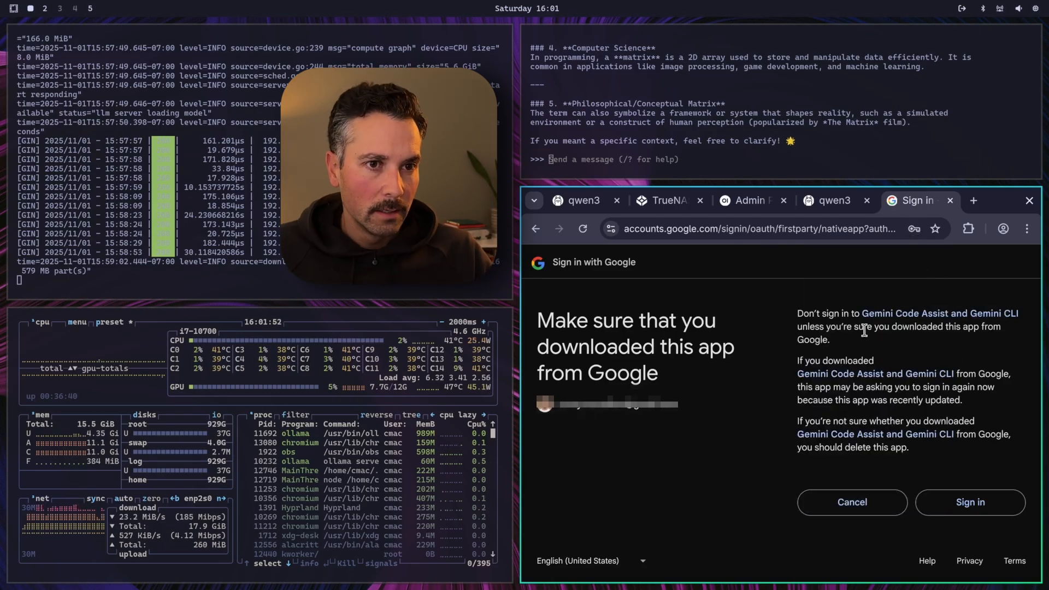
left_click(969, 503)
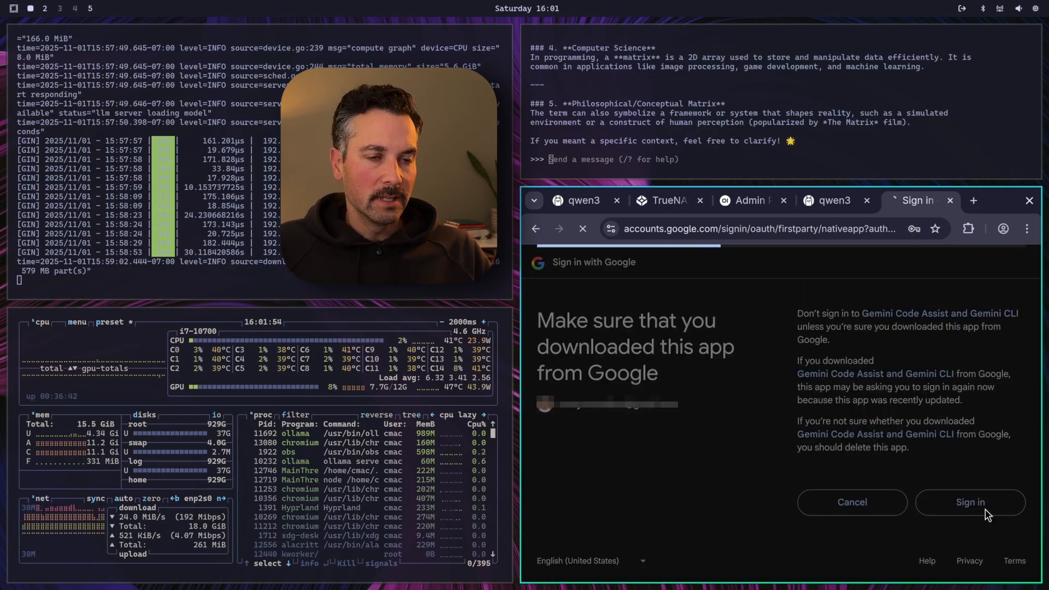
left_click(969, 503)
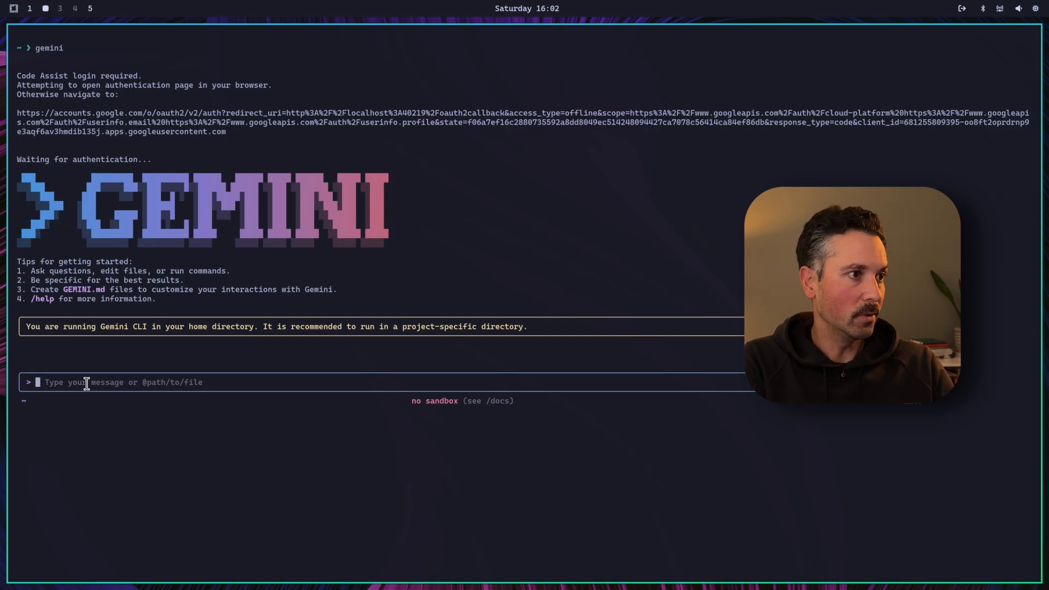
Begin a first message to Gemini CLI by entering 'Hi' at the prompt.
type("Hi")
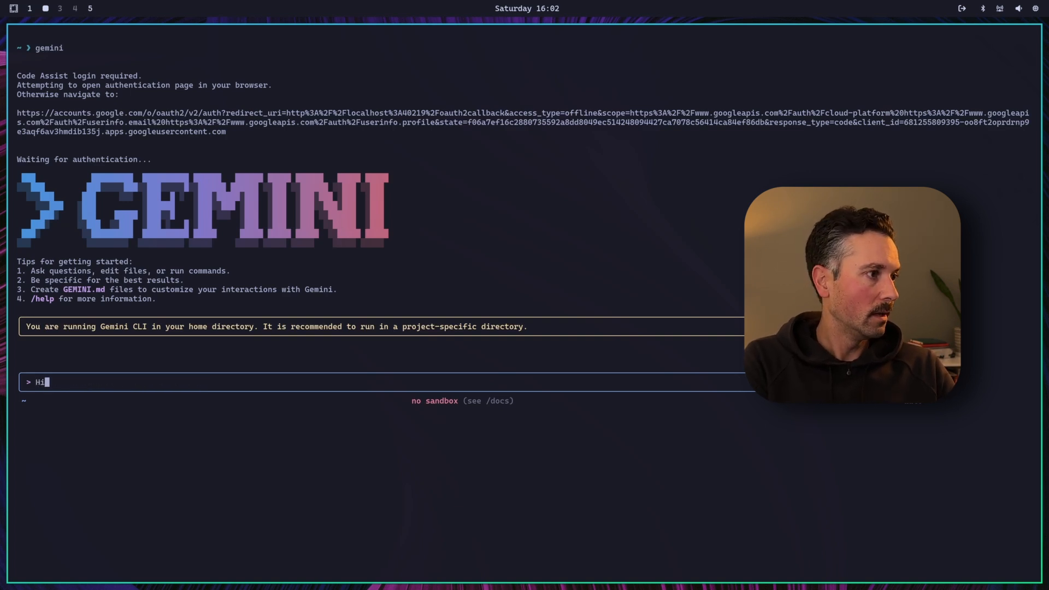